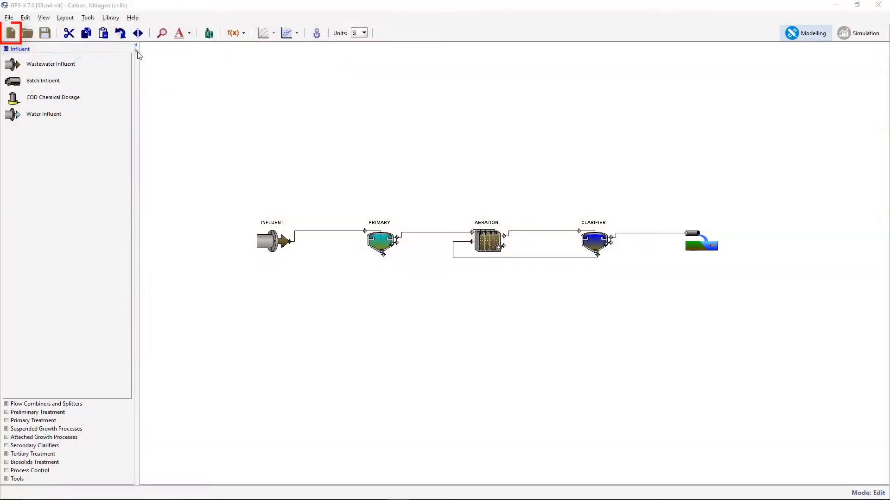
Step: Start a new empty layout on the Comprehensive (mantis2lib) model library
click(10, 32)
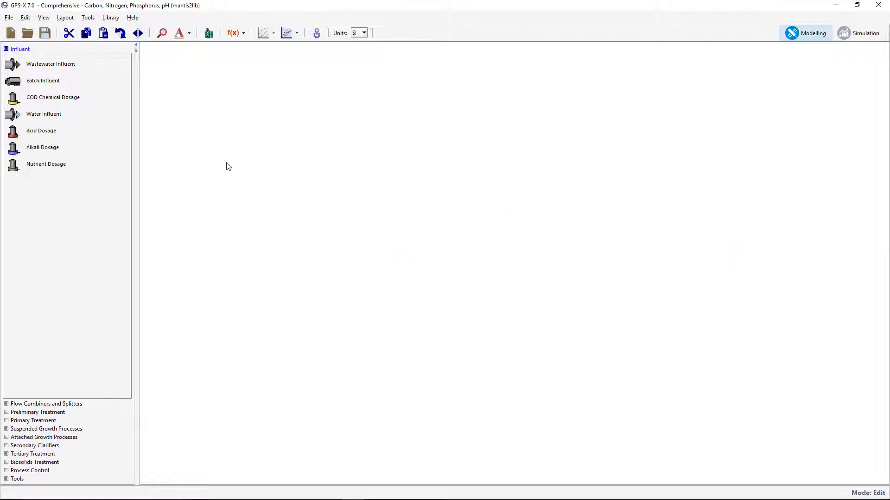
click(110, 17)
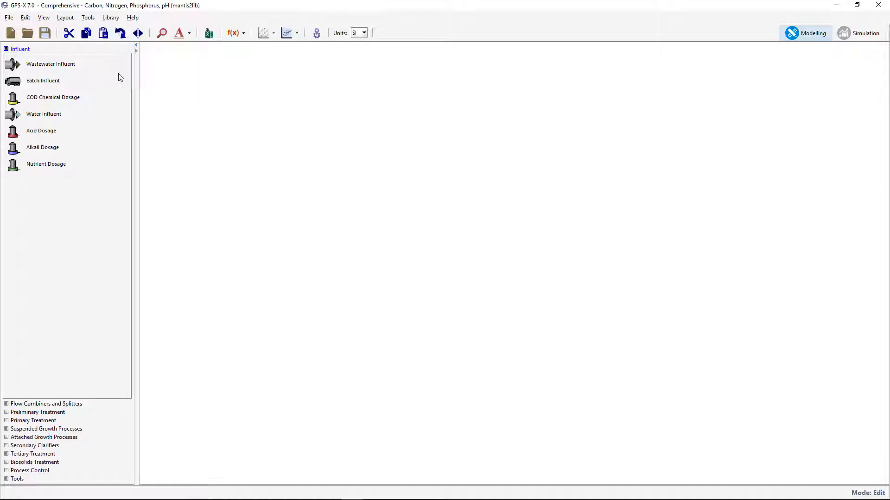
mouse_move(57, 31)
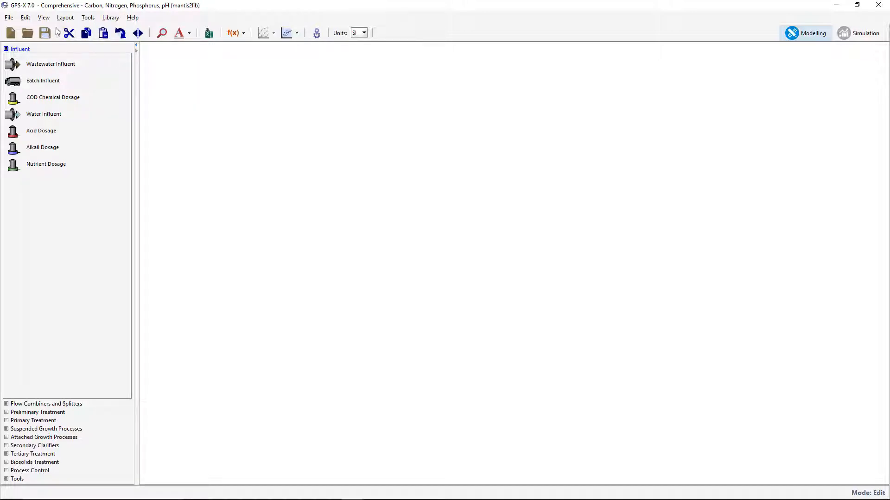
Step: Turn on the grid display for the layout canvas
click(44, 17)
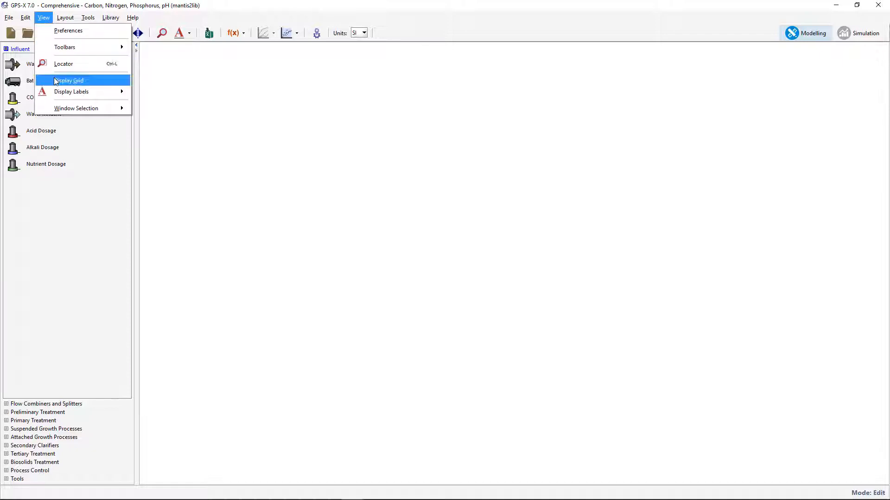
click(68, 79)
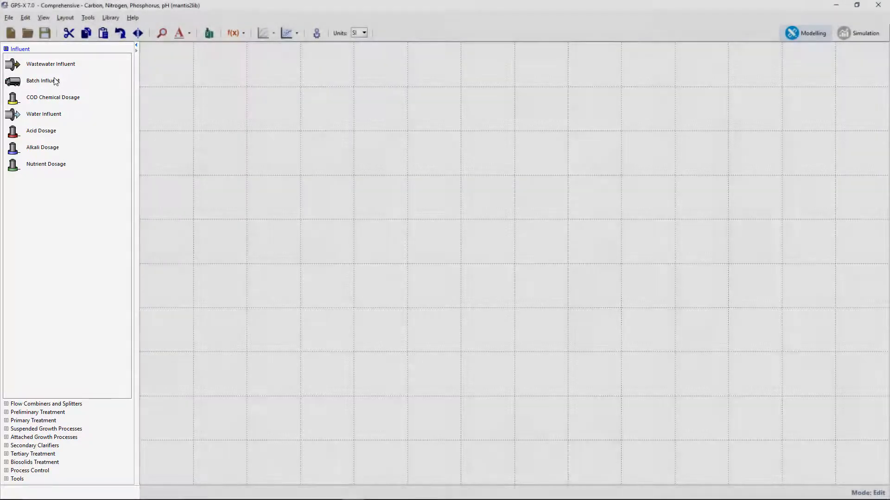
Step: Place a wastewater influent, a plug-flow tank and a circular secondary clarifier on the canvas
click(50, 64)
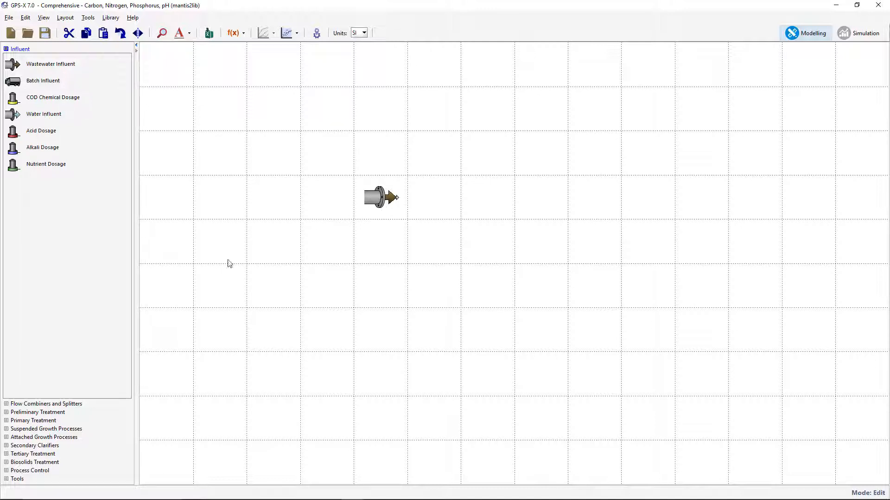
click(47, 428)
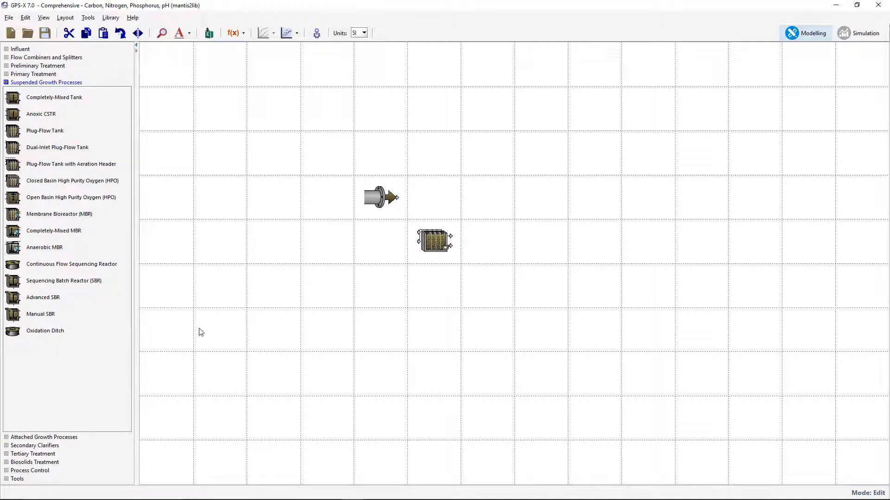
click(35, 446)
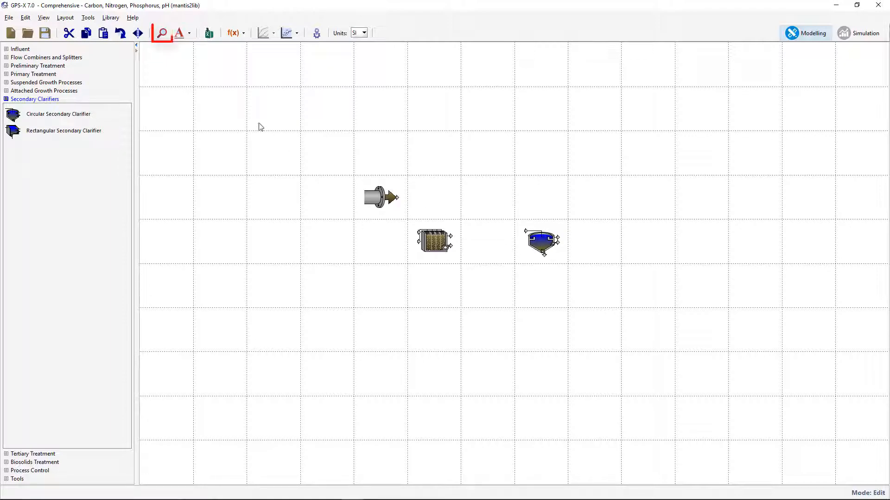
Step: Open the Locator navigator and zoom the view in around the three units
click(161, 32)
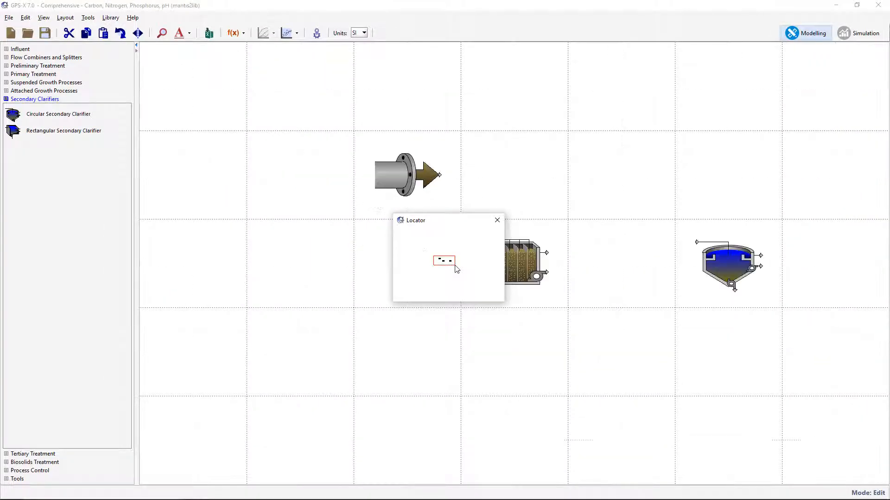
mouse_move(497, 221)
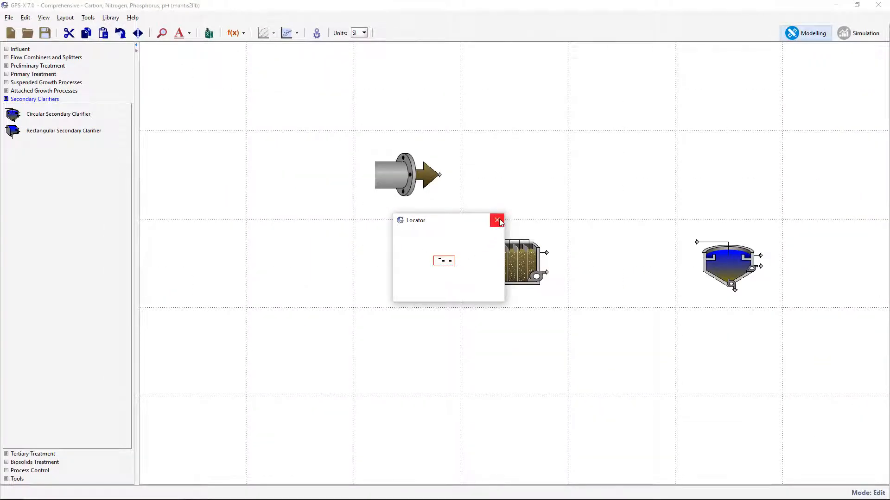
Step: Close the Locator and connect influent to tank, tank to clarifier, and clarifier underflow back as recycle
click(497, 220)
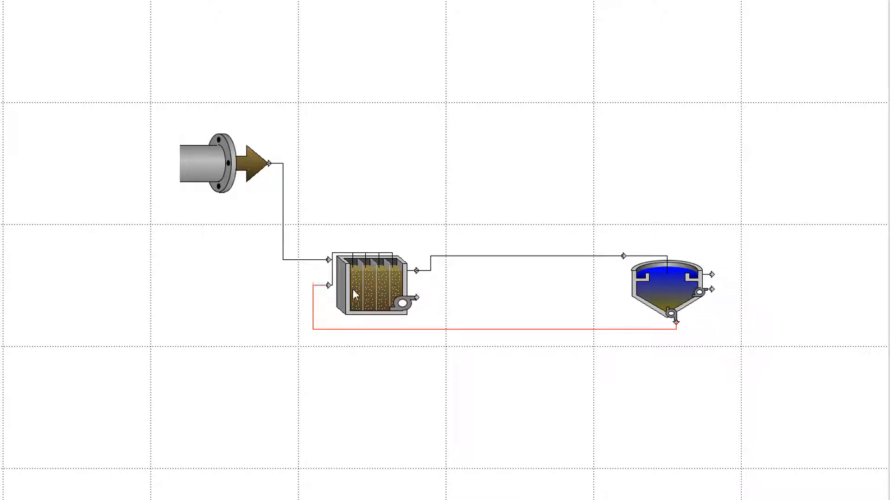
mouse_move(464, 304)
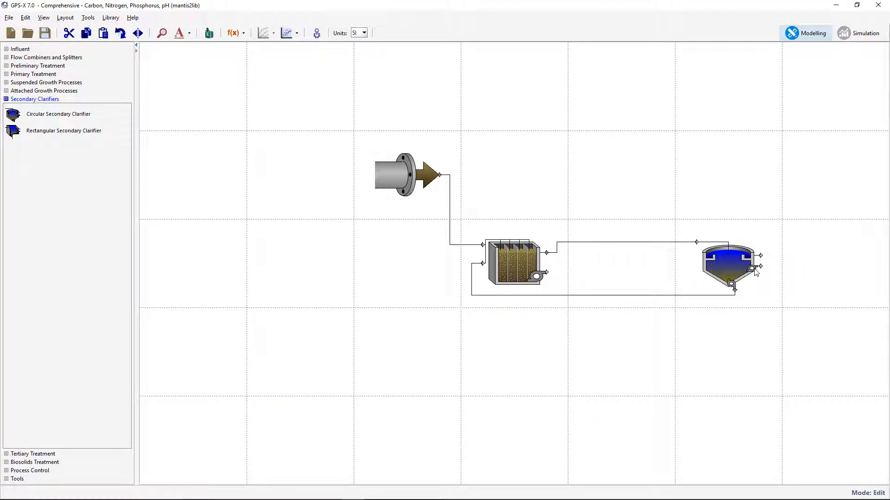
Step: Display stream labels on all connection points of the layout
click(178, 32)
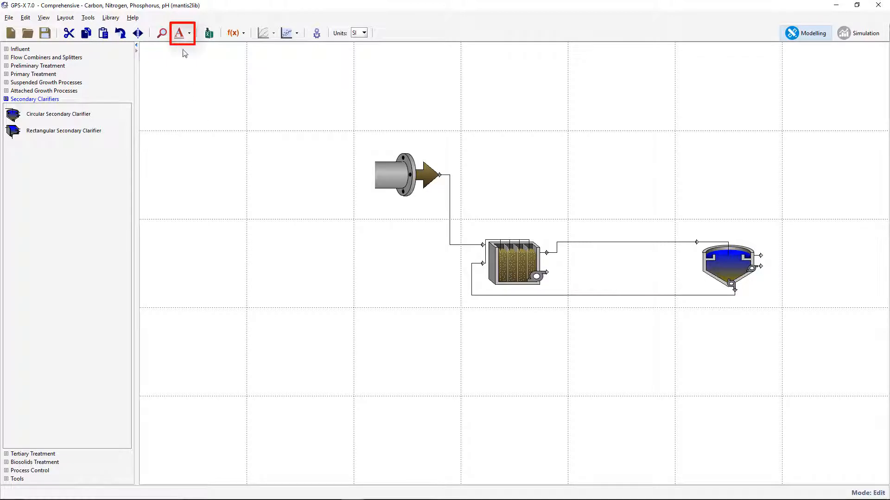
click(178, 32)
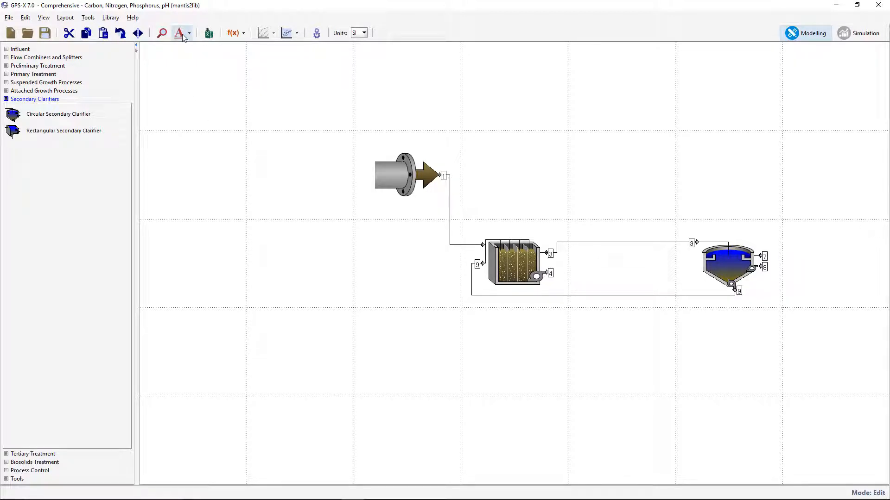
Step: Label the influent unit Influent with outgoing stream wwinf
right_click(403, 173)
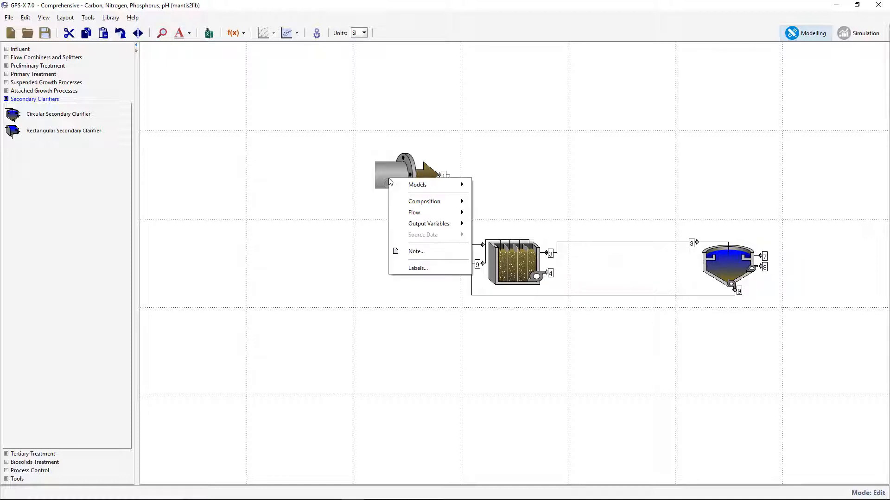
click(417, 268)
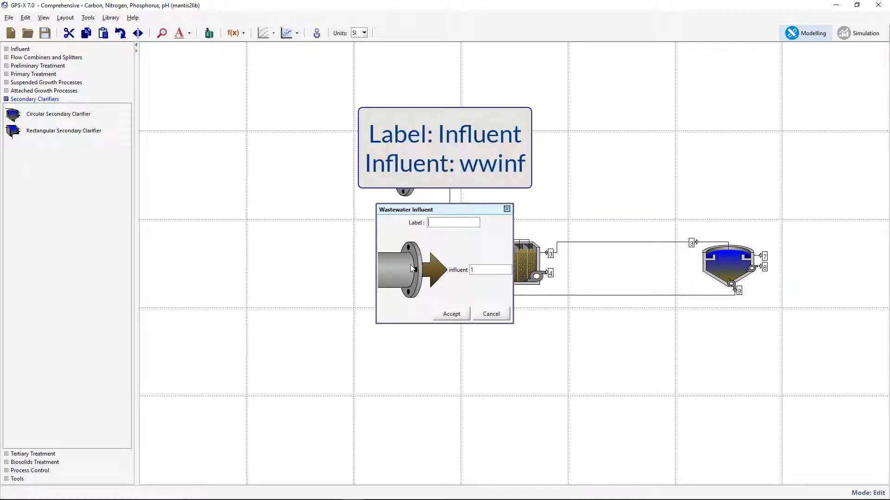
text(Influent)
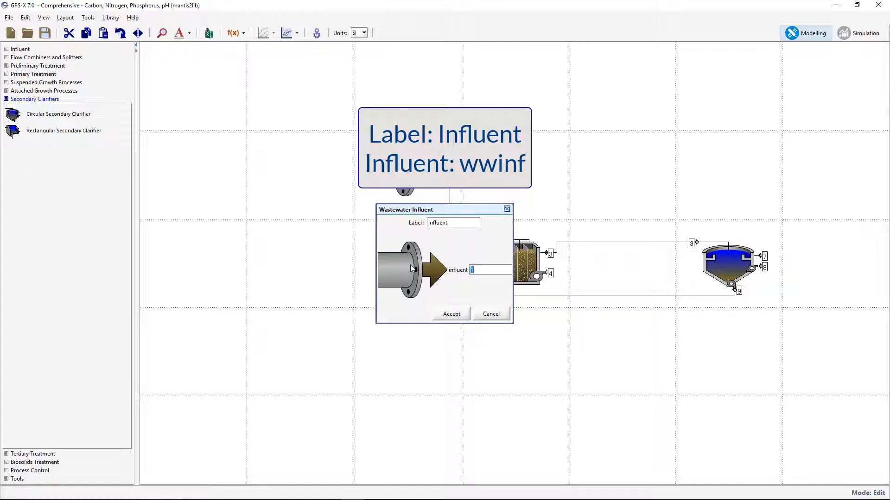
text(wwinf)
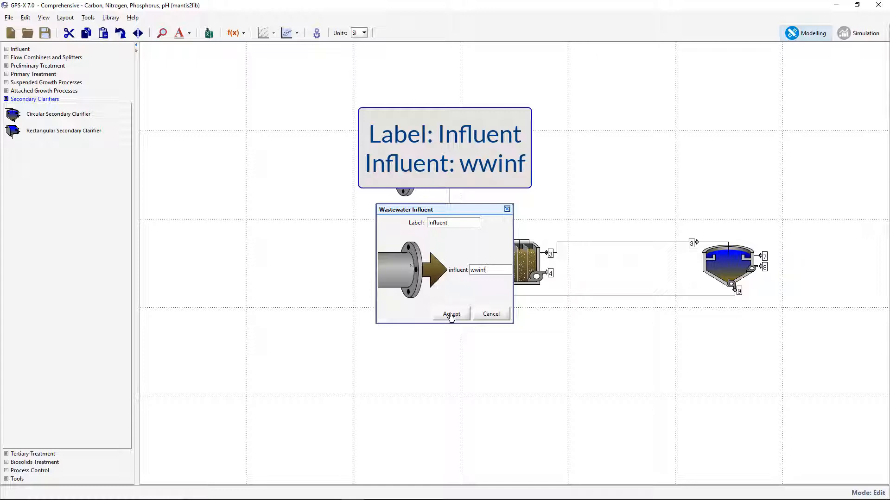
click(450, 314)
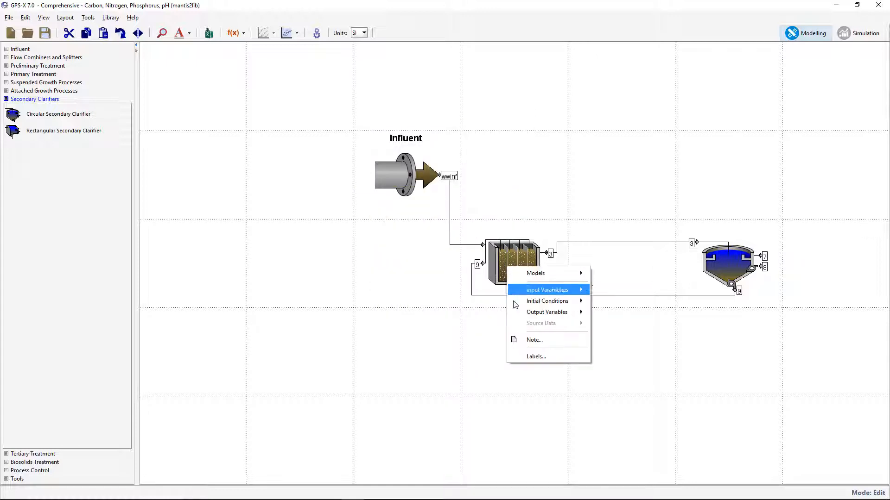
Step: Label the plug-flow tank Aeration Tank with recycle stream ras1 and overflow stream mlss
click(535, 355)
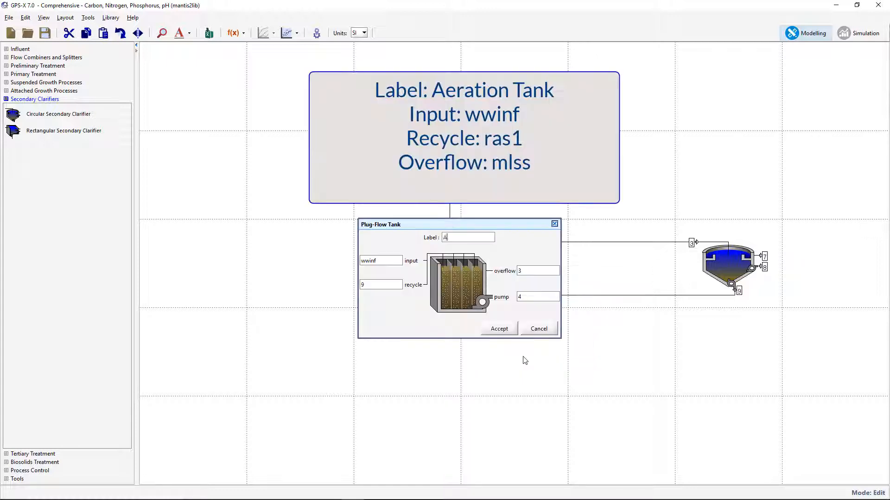
text(Aeration Tank)
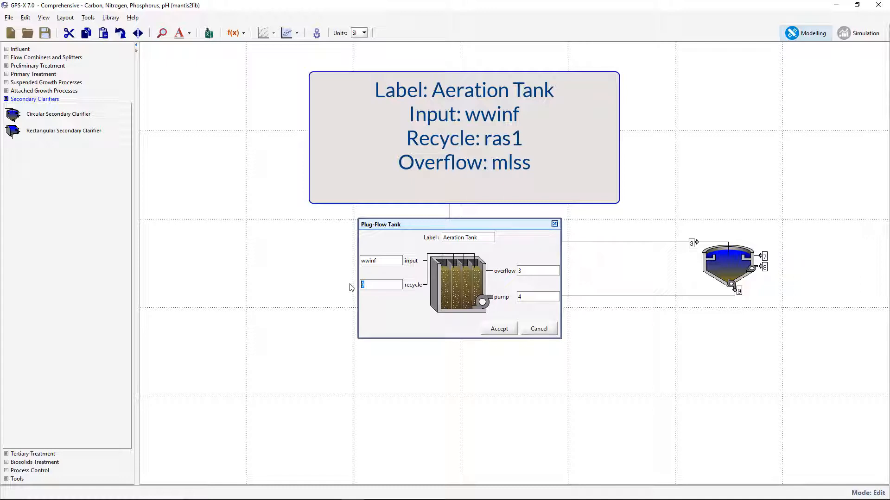
text(ras1)
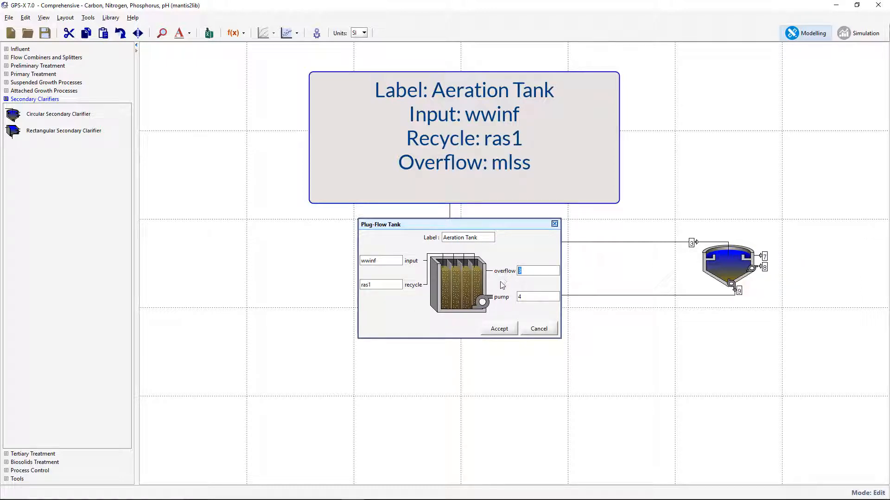
text(mlss)
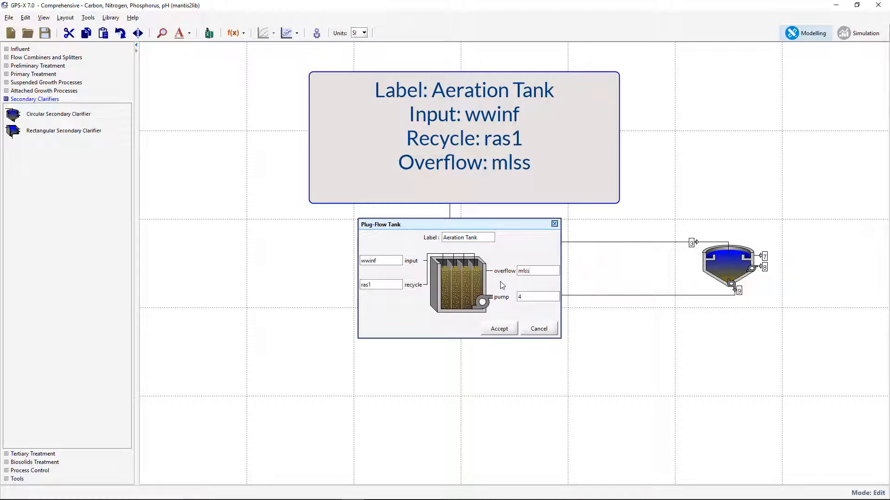
click(380, 260)
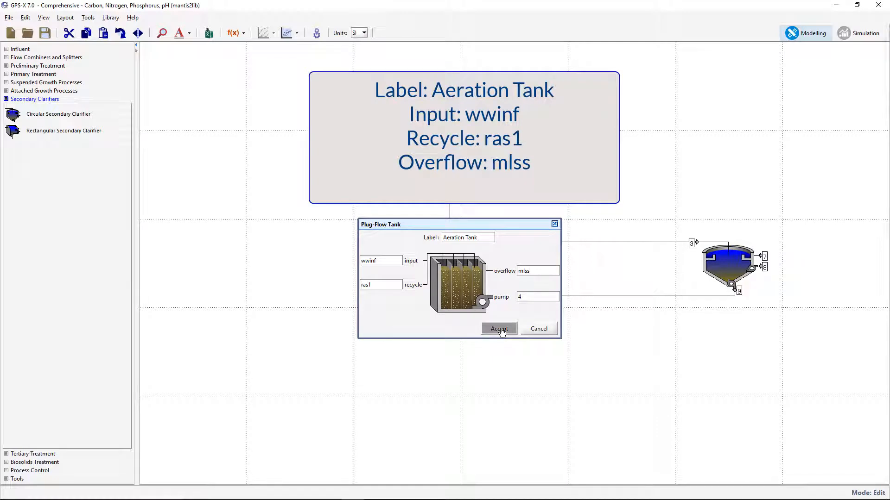
click(499, 329)
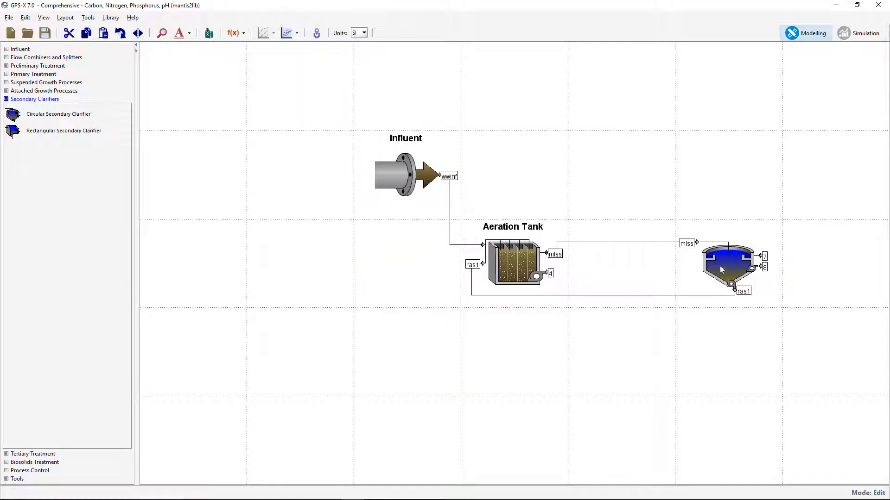
Step: Label the clarifier Final Clarifier 1 with overflow fe1 and pump stream was1, and accept
double_click(728, 266)
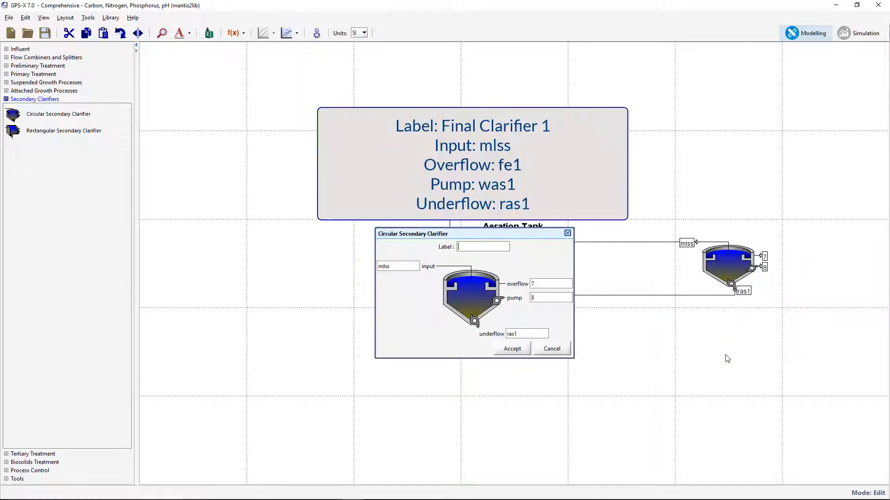
text(Final Clarifier)
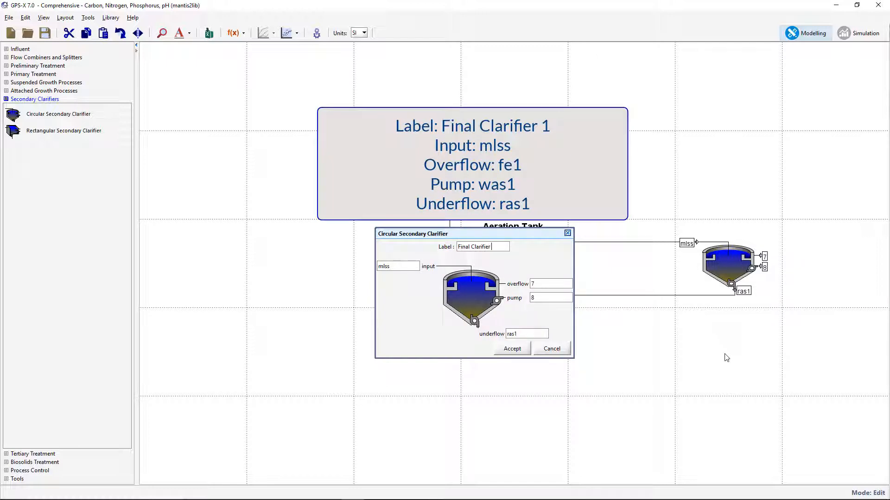
text(1)
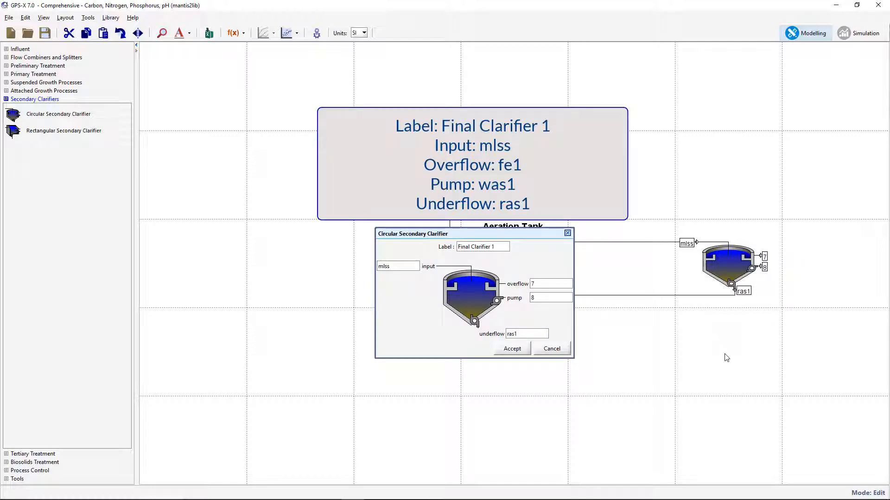
click(549, 283)
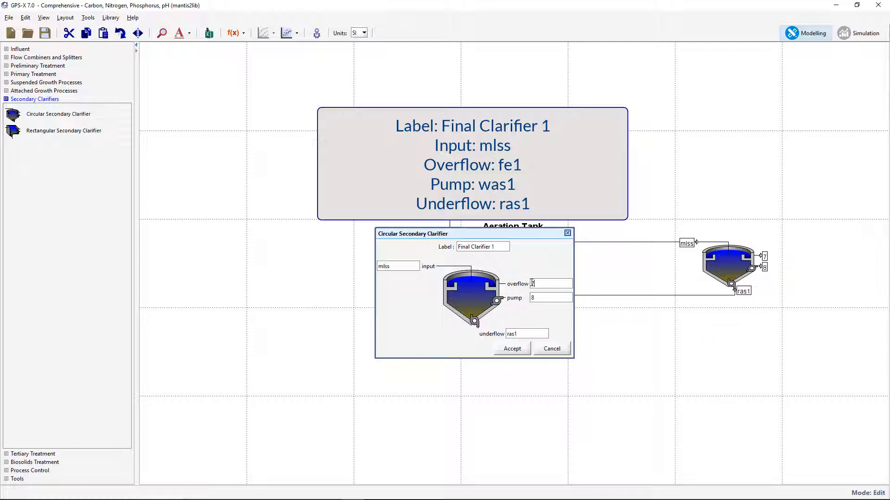
text(fe1)
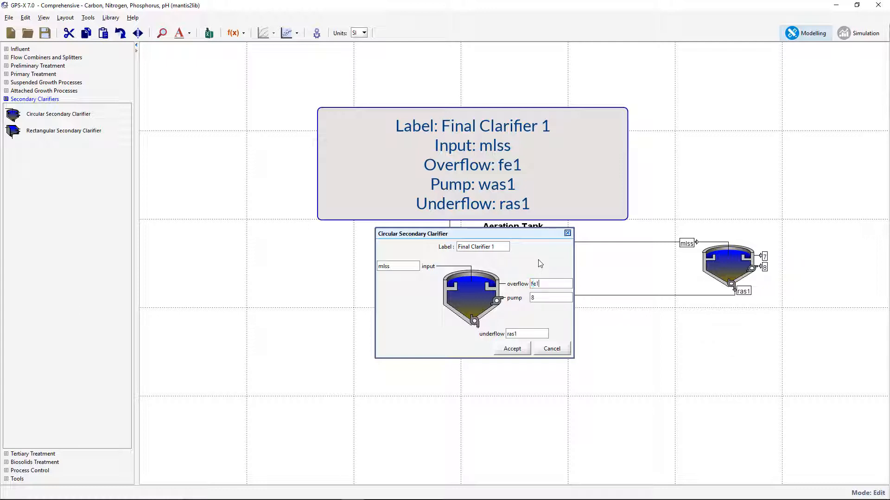
triple_click(549, 297)
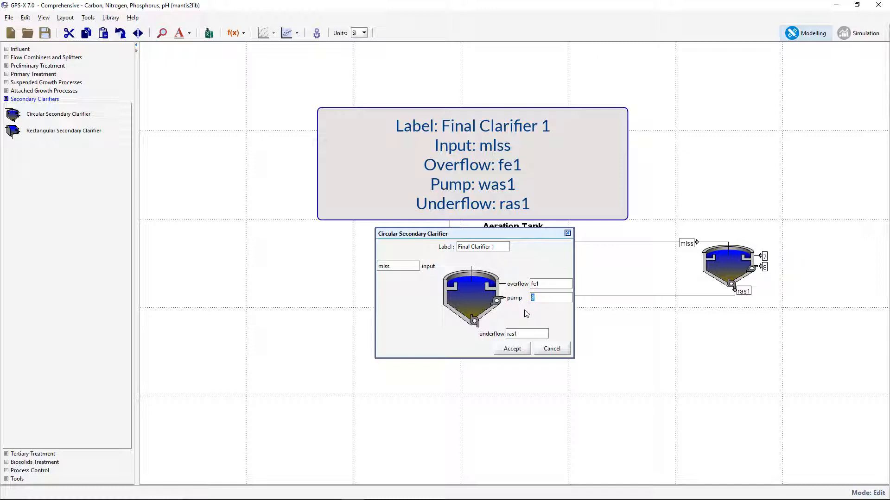
text(was1)
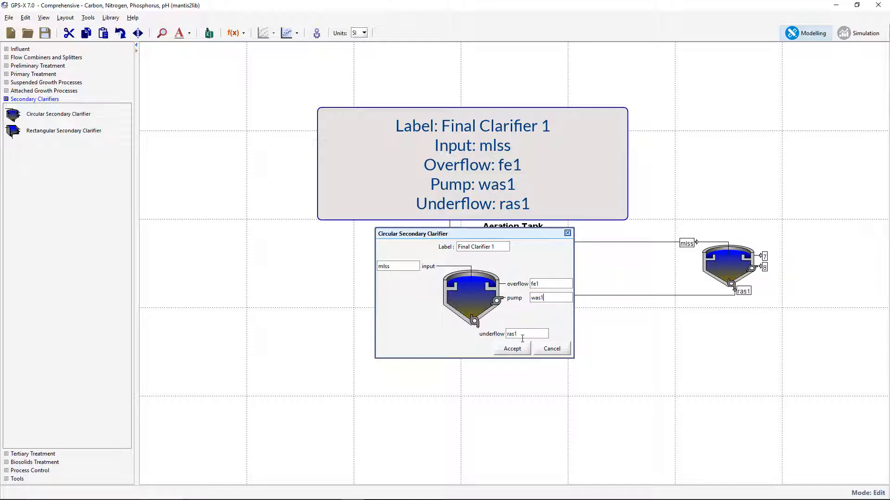
mouse_move(520, 346)
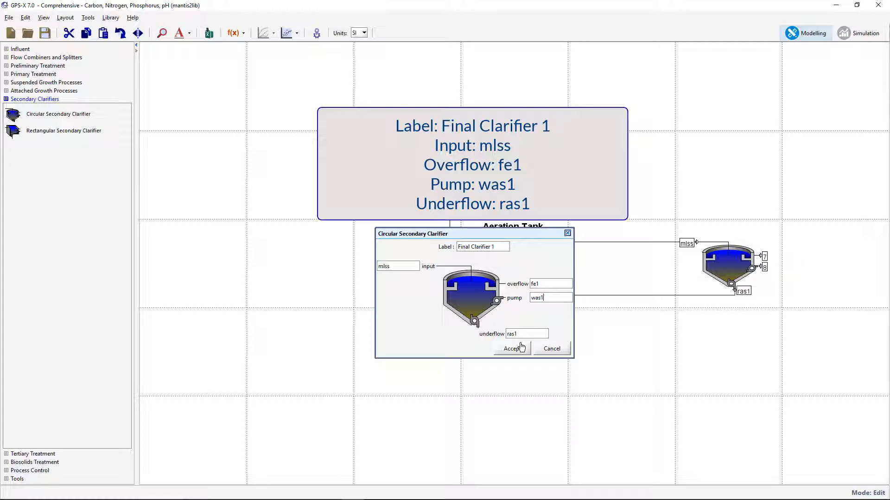
click(511, 348)
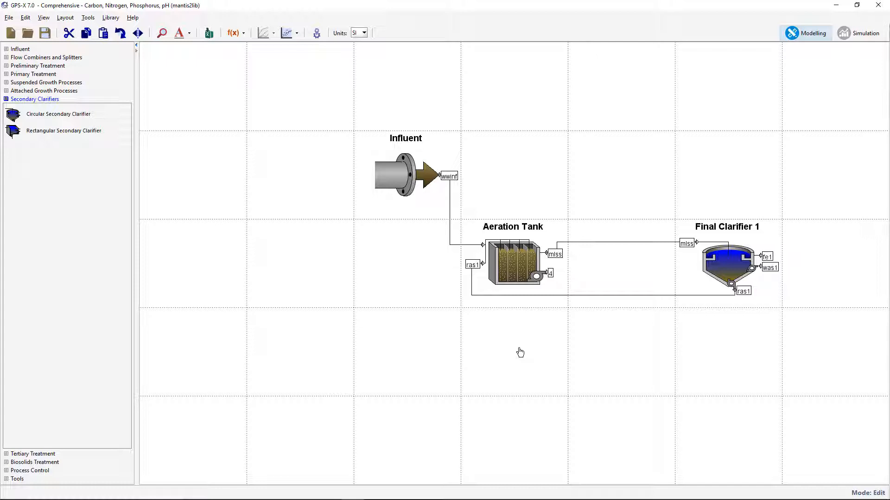
mouse_move(683, 323)
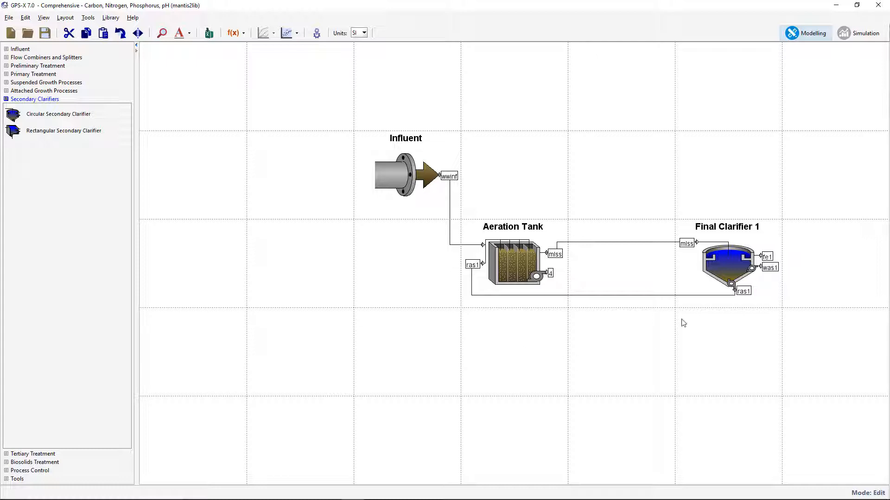
mouse_move(732, 270)
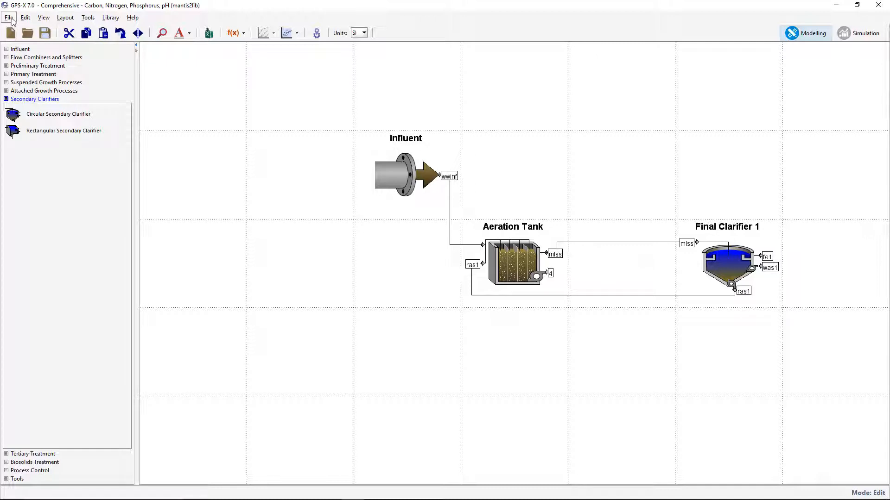
Step: Save the layout as a new tutorial layout file in the tutorials folder
click(9, 17)
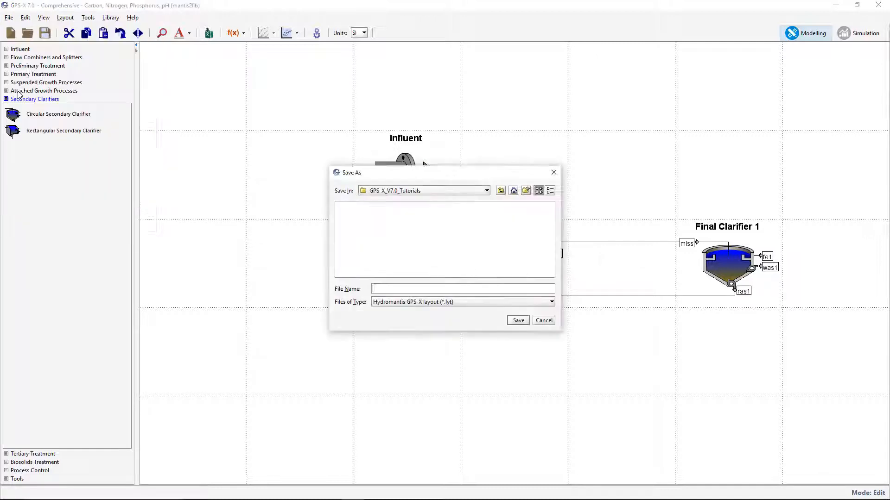
text(tutori)
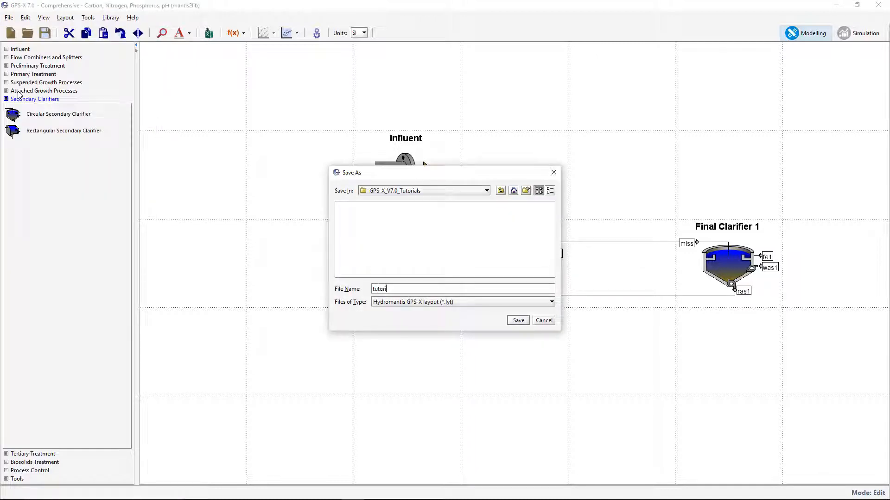
click(517, 320)
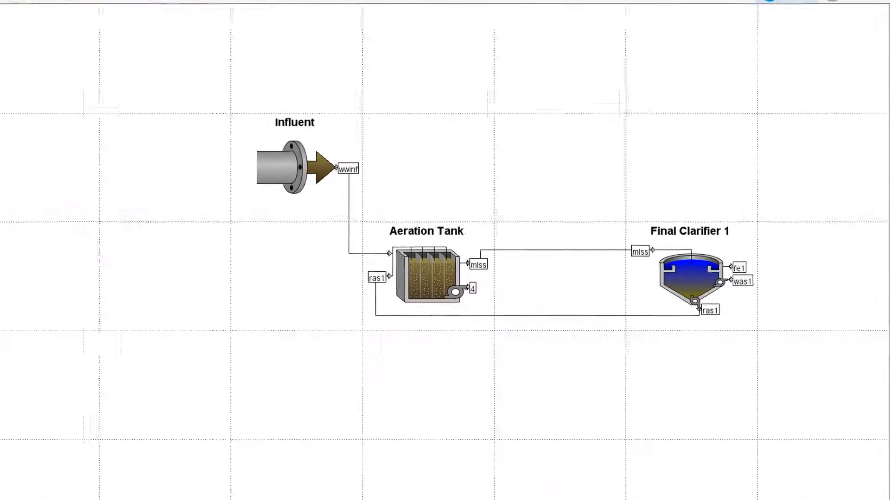
Step: Check the influent uses codstates and set the aeration tank's model to mantis2
right_click(289, 165)
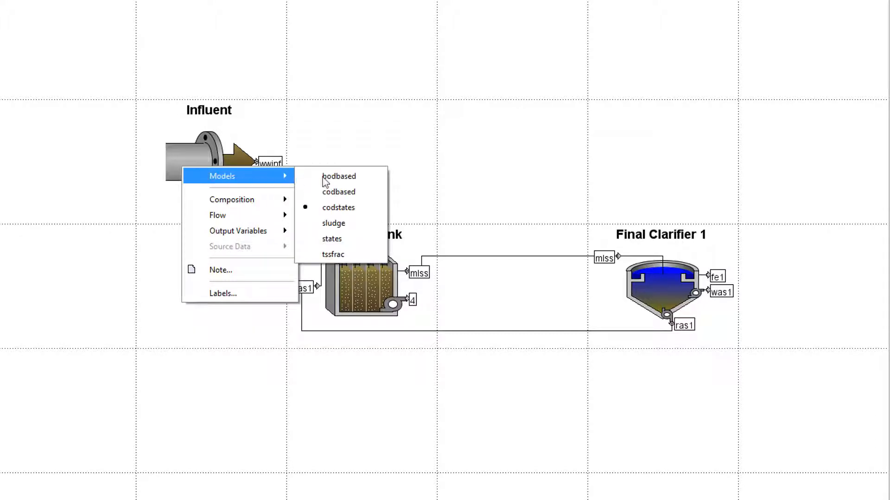
mouse_move(339, 207)
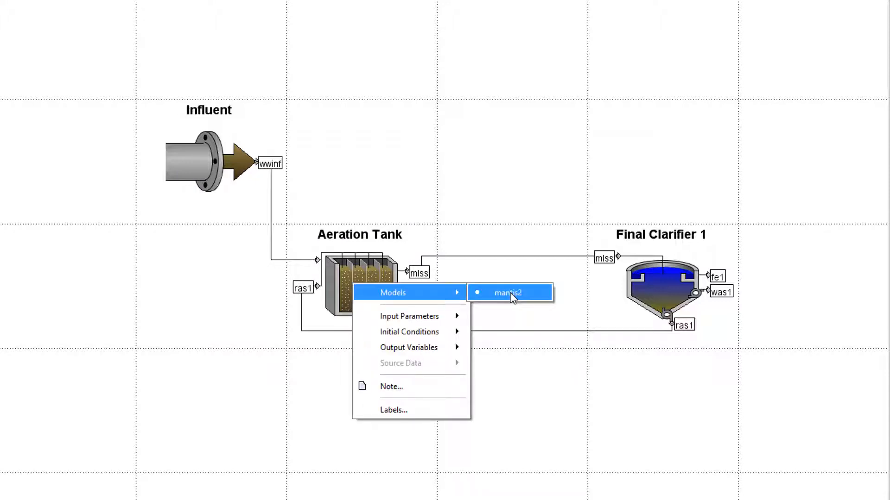
click(506, 292)
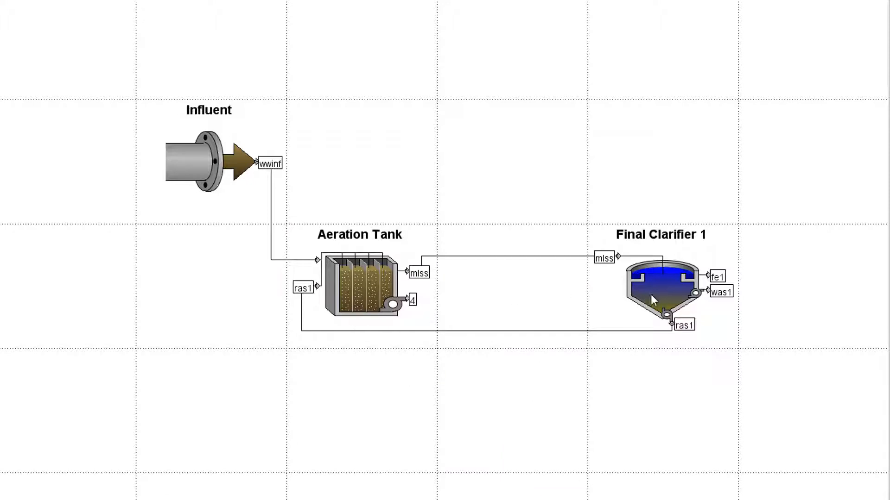
Step: Set the final clarifier's model to simple1d
right_click(652, 300)
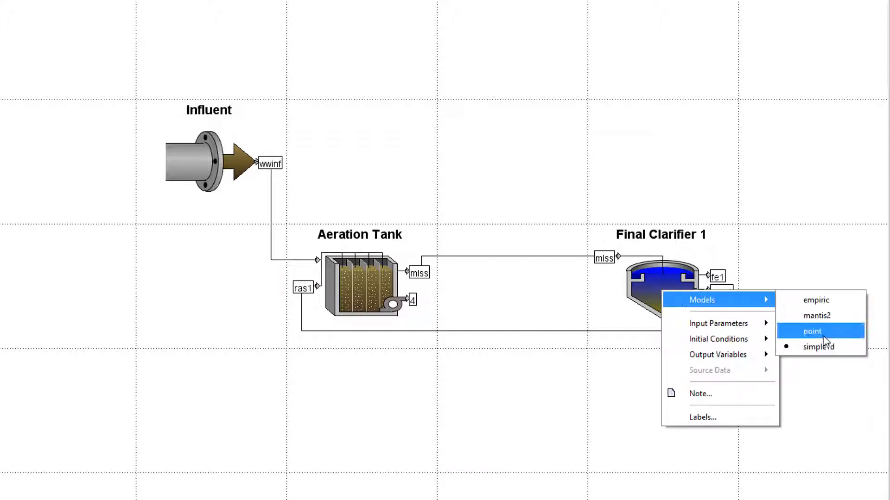
mouse_move(817, 347)
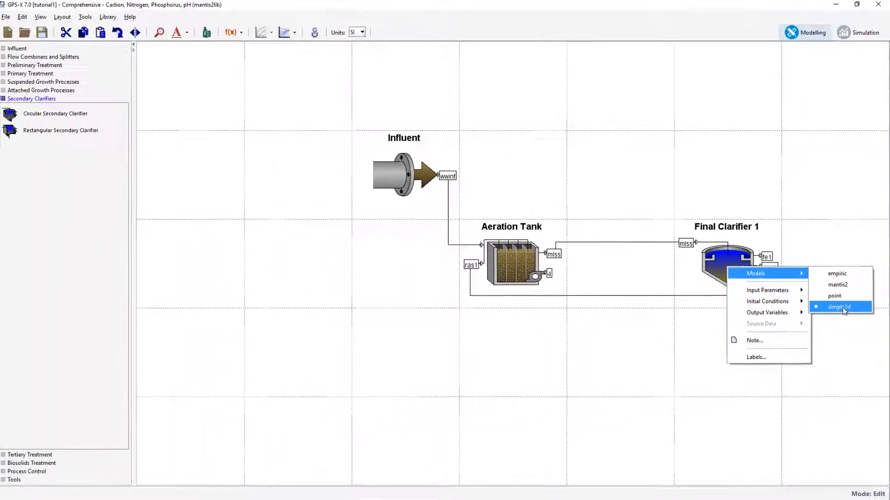
click(844, 307)
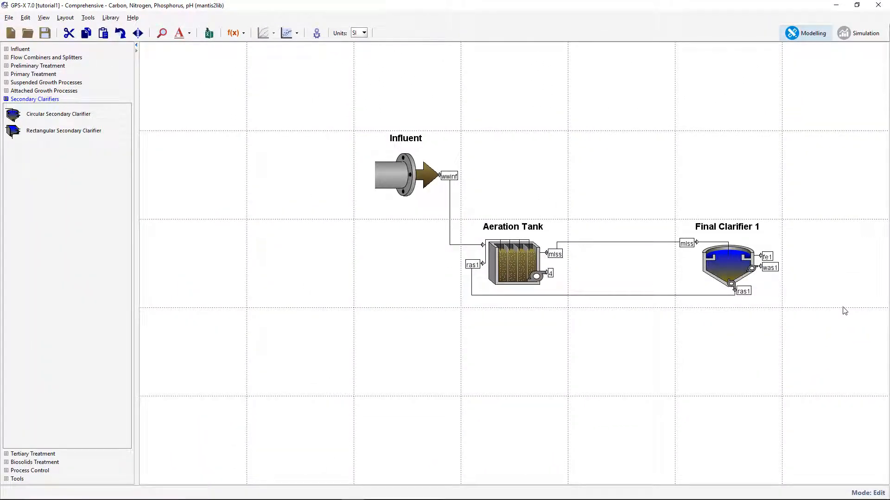
Step: In the Influent Advisor set total TKN to 35 gN/m3, keeping total COD at 380
right_click(397, 176)
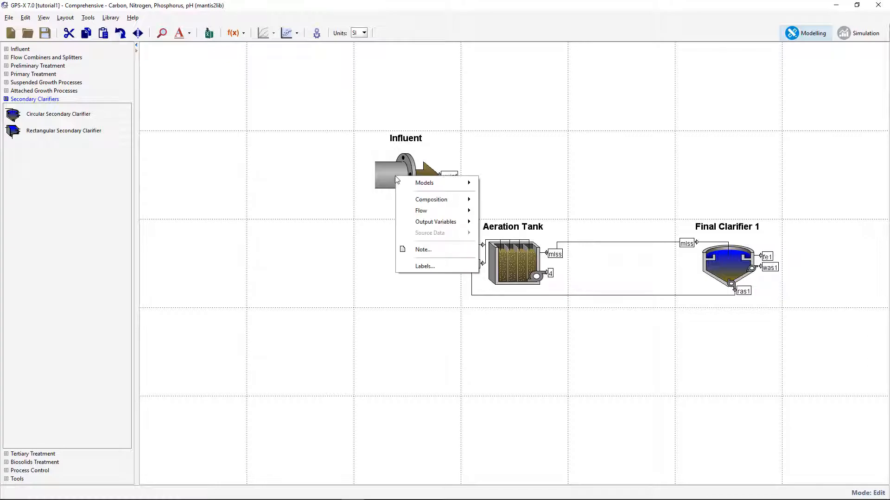
click(431, 199)
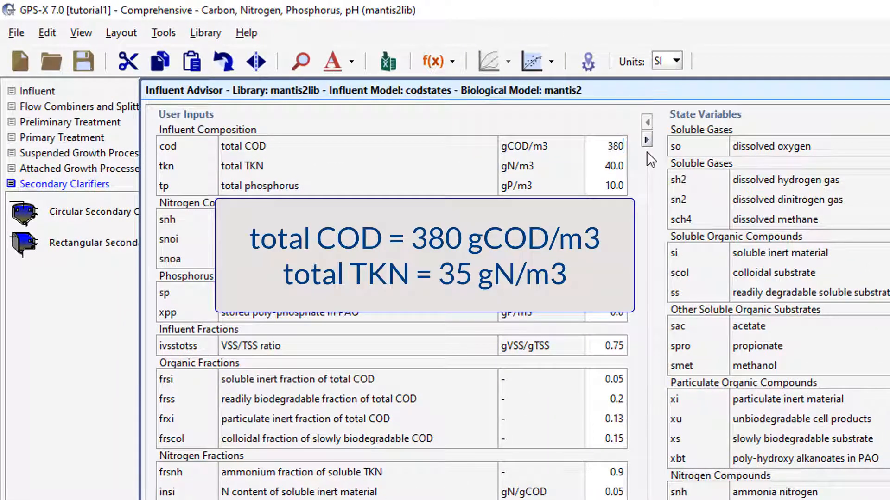
click(611, 166)
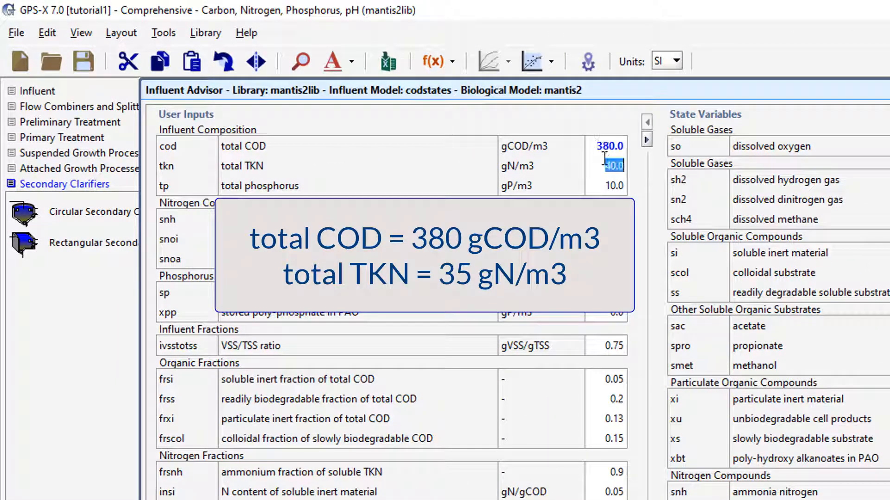
text(35)
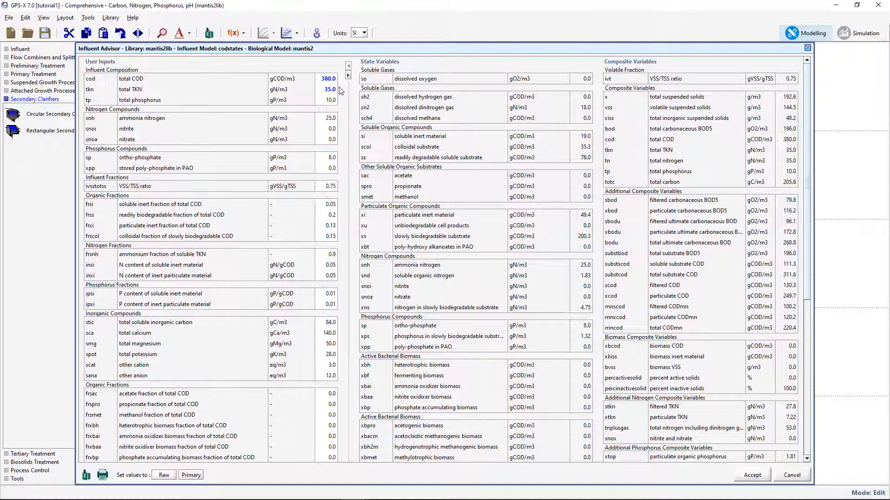
mouse_move(675, 407)
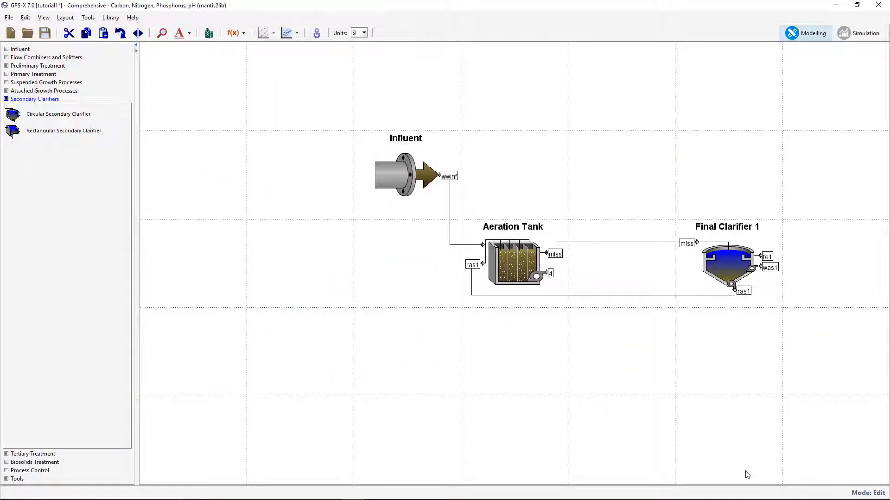
Step: Set the final clarifier's was1 pumped flow to 60.0 m3/d in its operational parameters
right_click(728, 264)
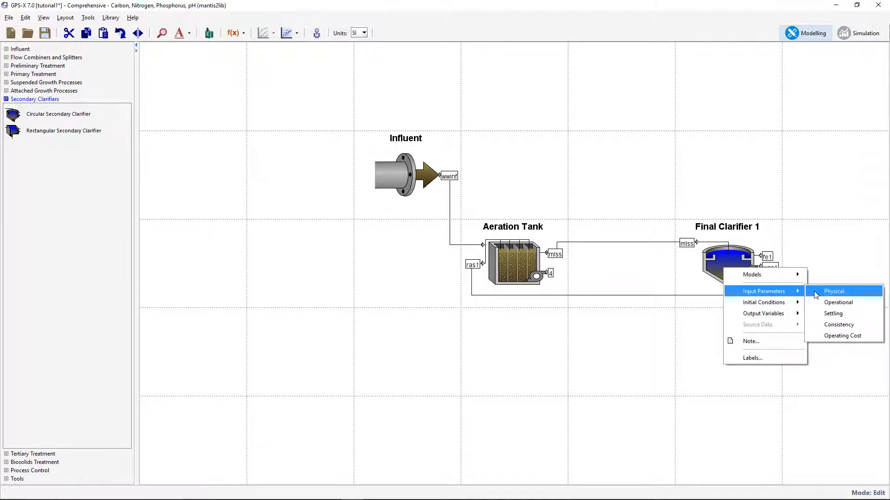
mouse_move(838, 302)
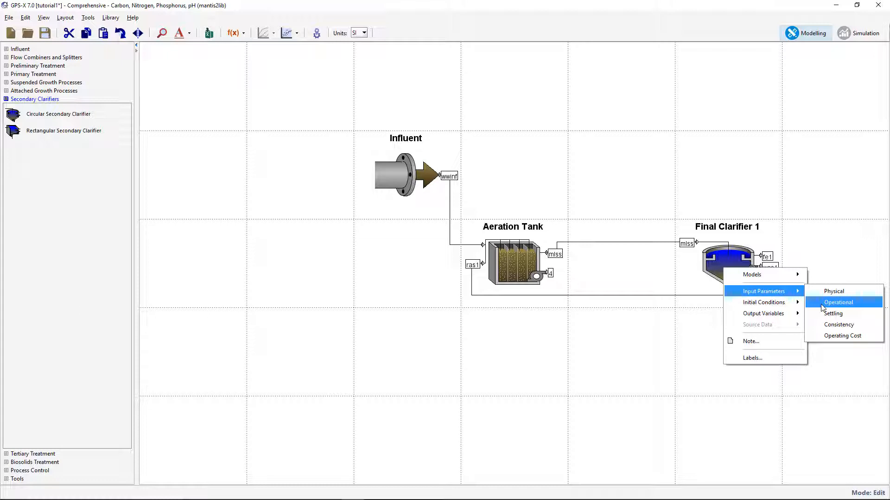
click(838, 303)
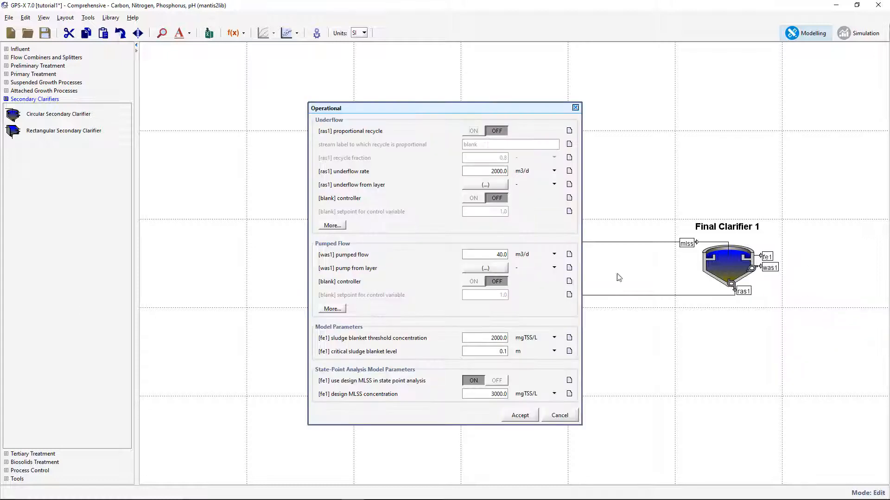
triple_click(484, 253)
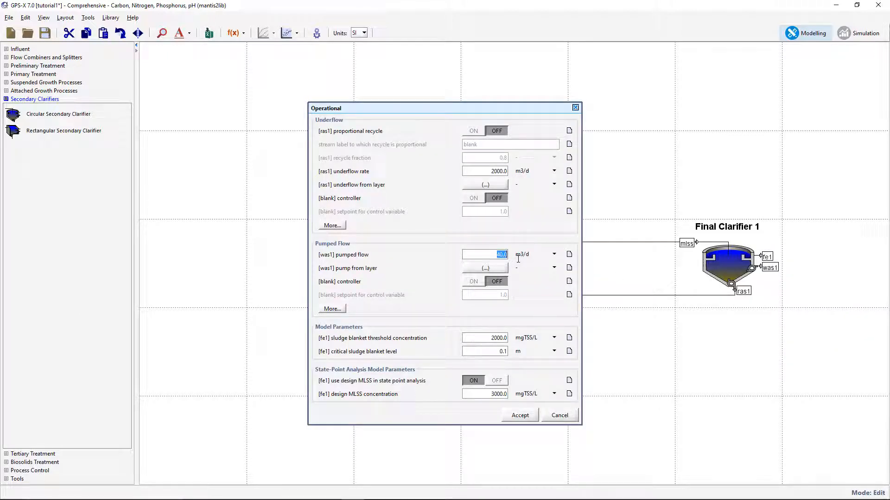
text(60.0)
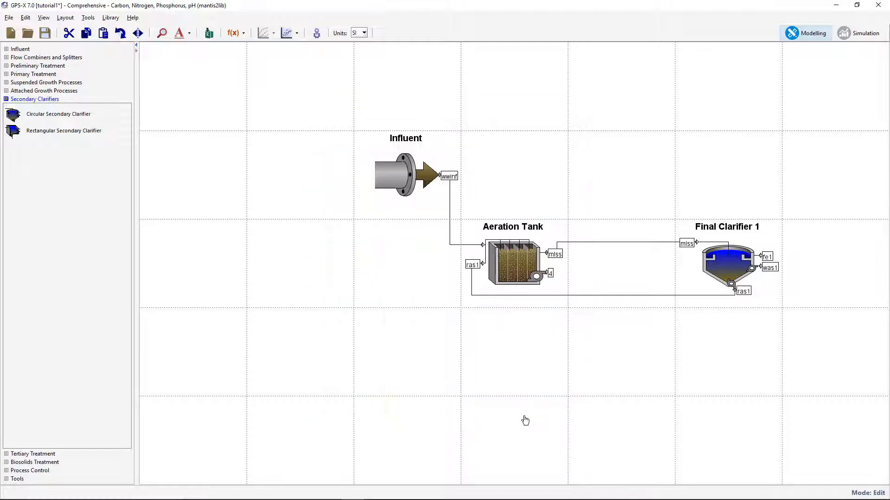
Step: Set the plant-wide liquid temperature to 22 °C and accept
click(316, 32)
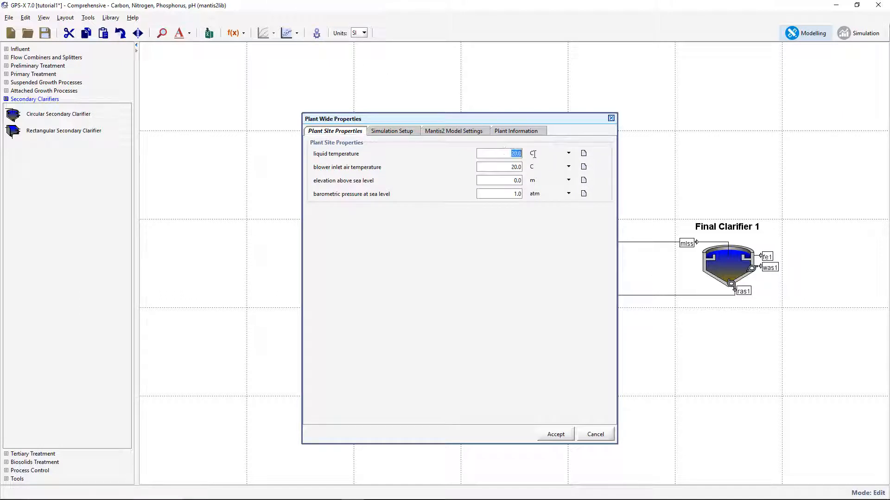
text(22)
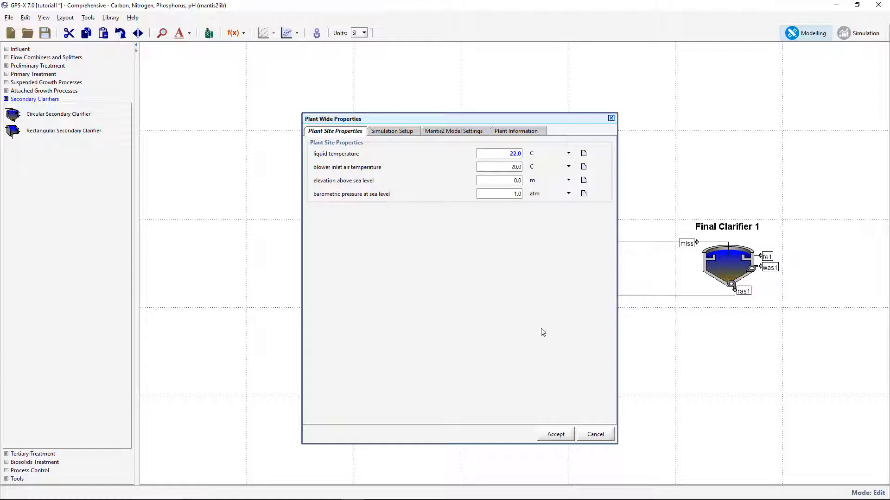
click(555, 433)
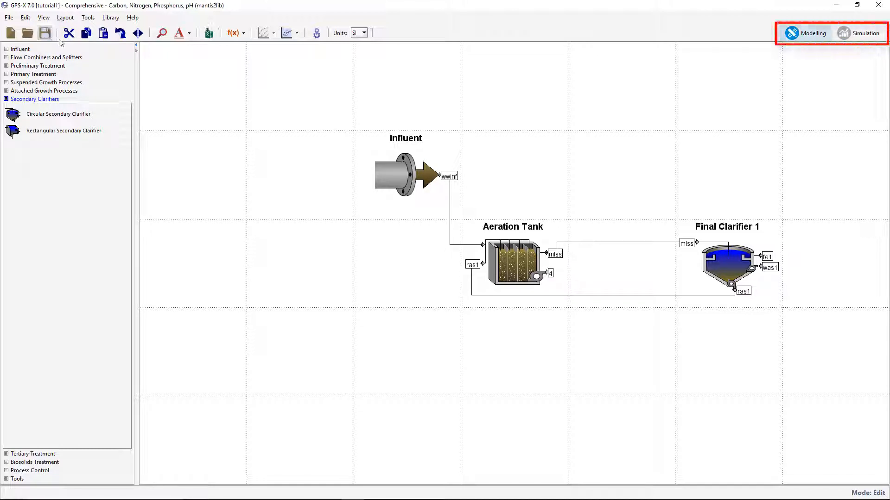
Step: Switch GPS-X from model building to Simulation mode
click(864, 33)
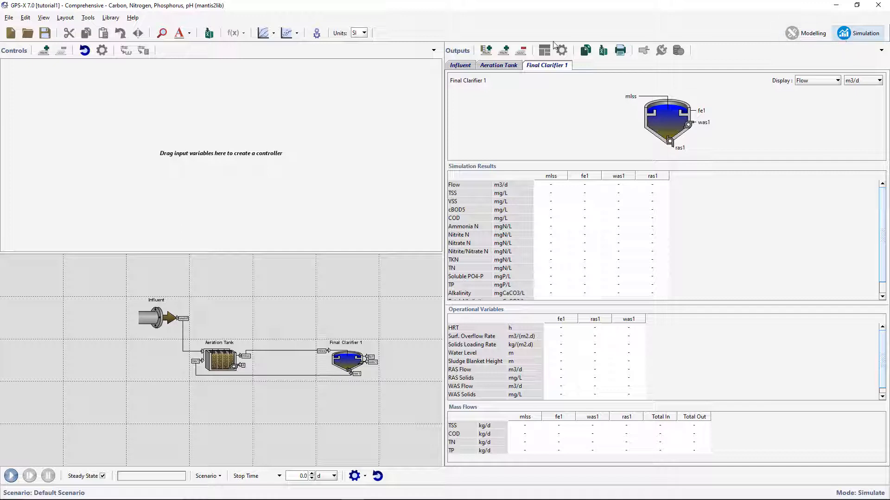
Step: Add an influent flow controller and rename its page to Flow Control
right_click(156, 318)
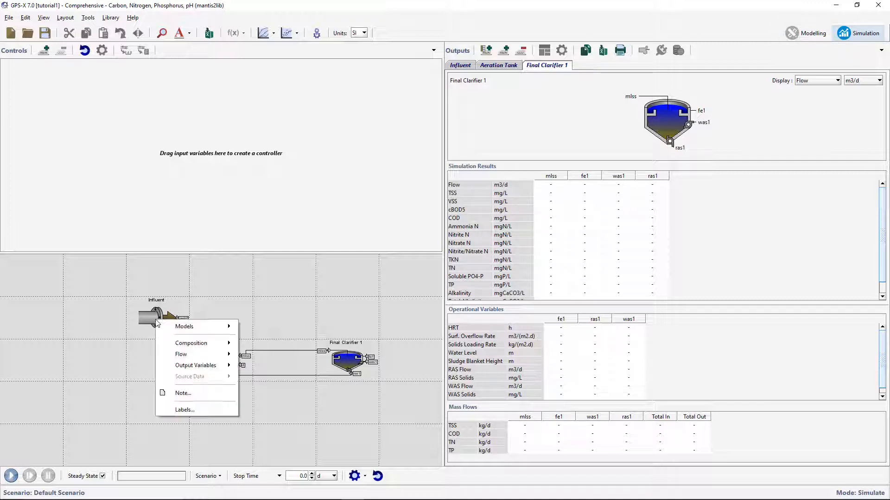
mouse_move(181, 354)
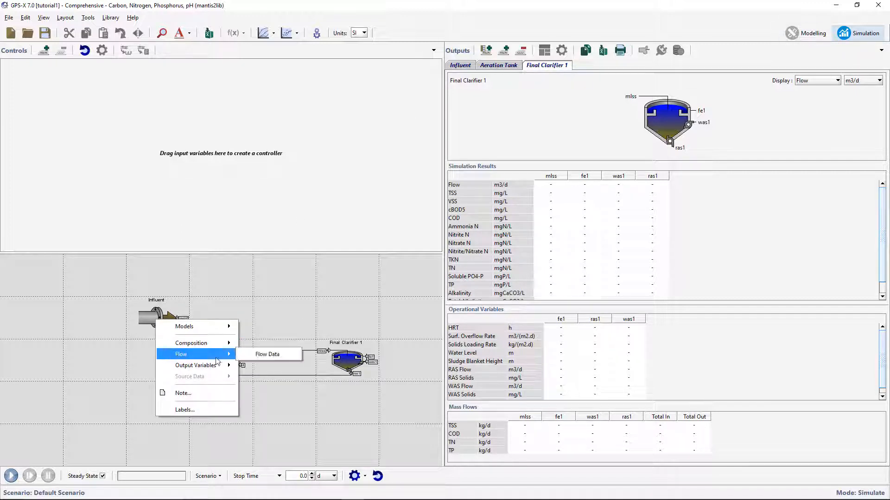
click(267, 354)
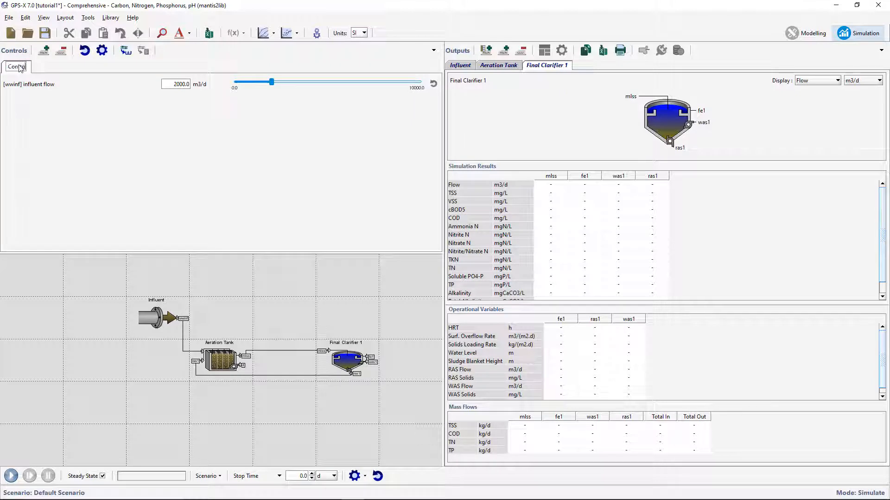
click(16, 65)
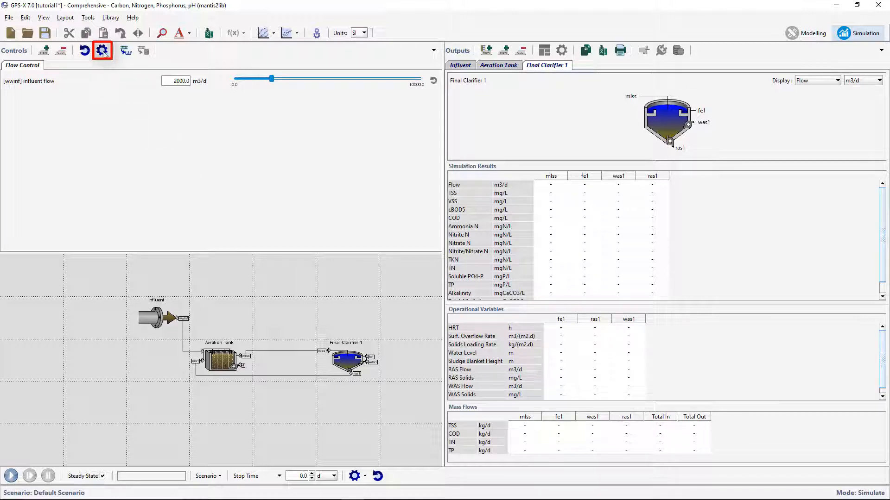
Step: Make the influent flow control a slider ranging 0–10000 m3/d
click(102, 50)
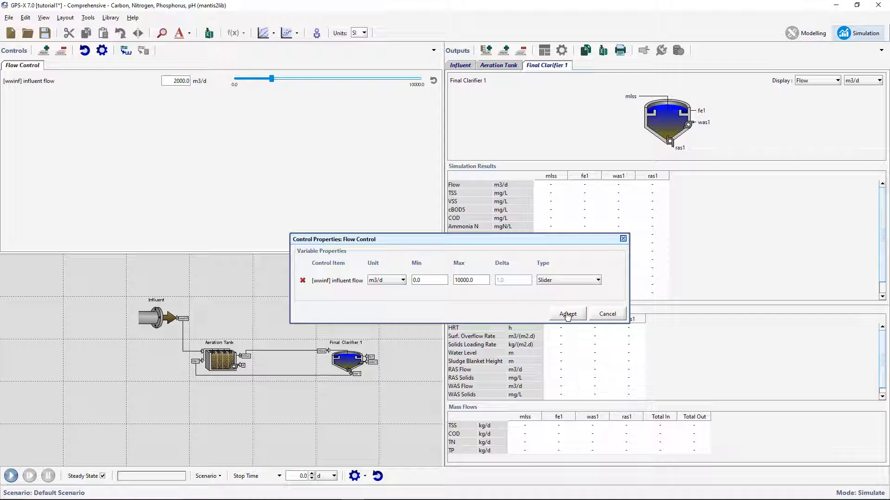
click(567, 314)
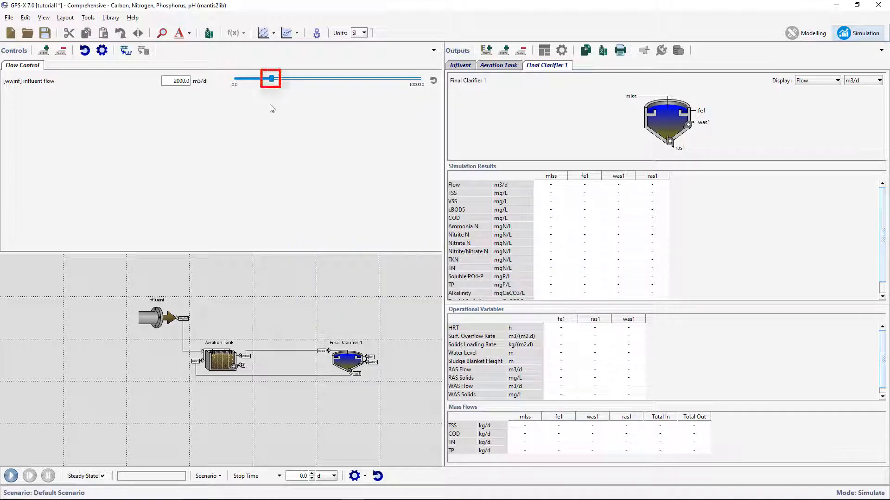
Step: Test flows of about 3780 and 5420 m3/d, then restore 2000 m3/d
drag(270, 78, 305, 78)
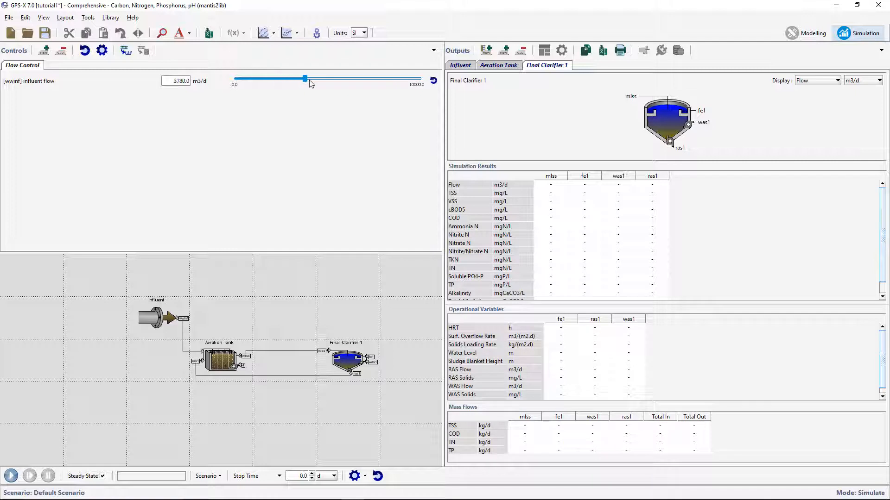
drag(304, 77, 354, 78)
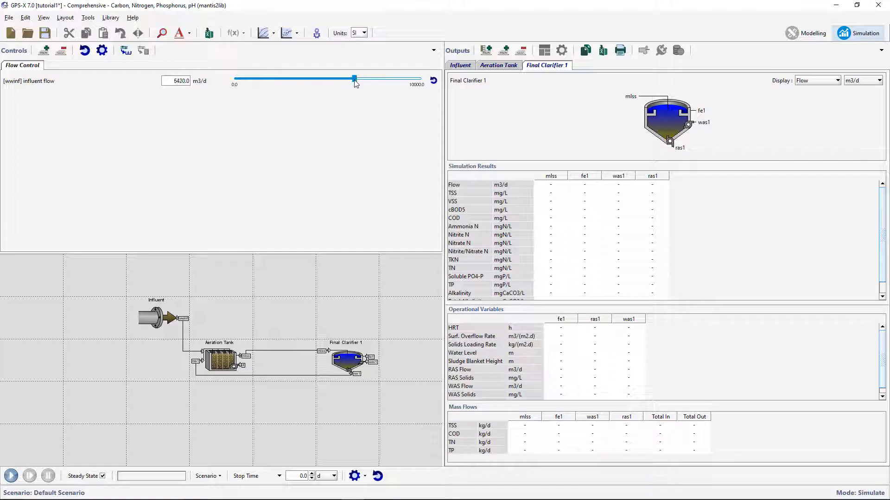
drag(355, 78, 270, 78)
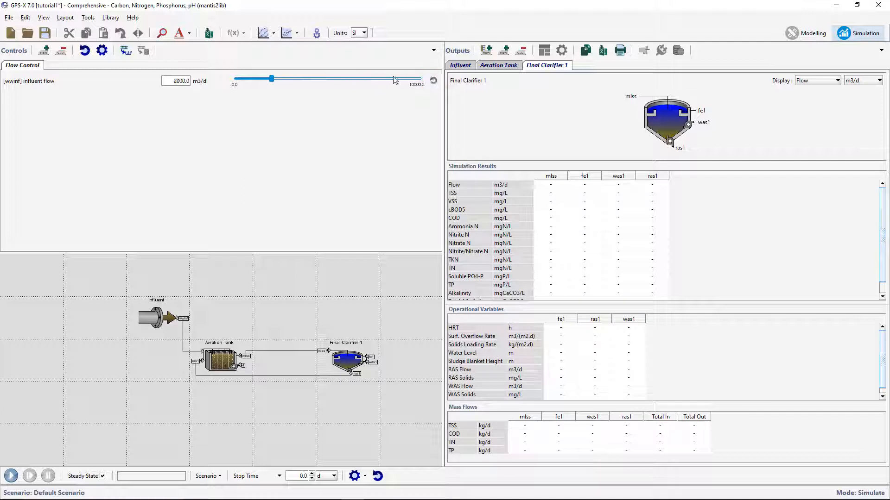
triple_click(177, 81)
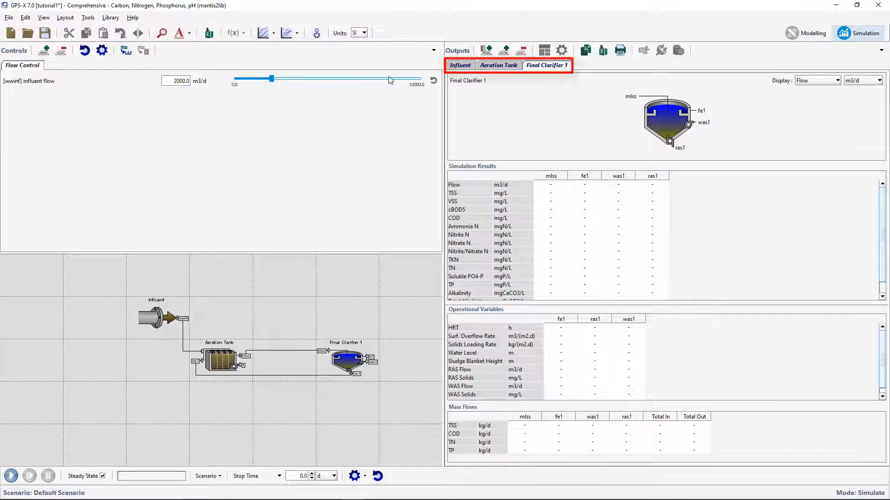
Step: Review the Aeration Tank, Final Clarifier 1 and Influent results tables in turn
click(497, 65)
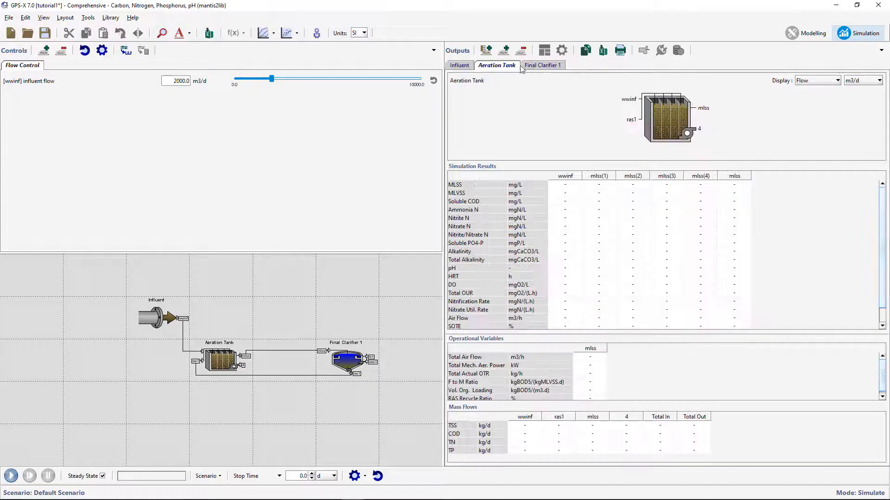
click(542, 65)
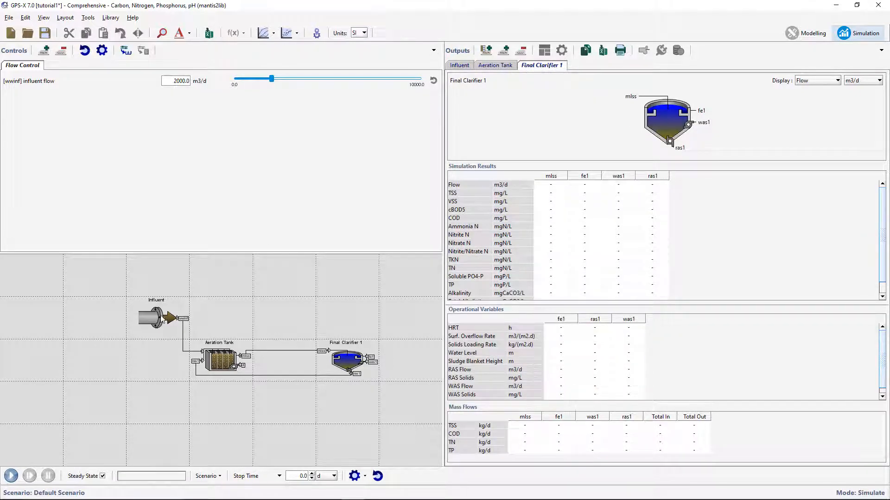
click(459, 65)
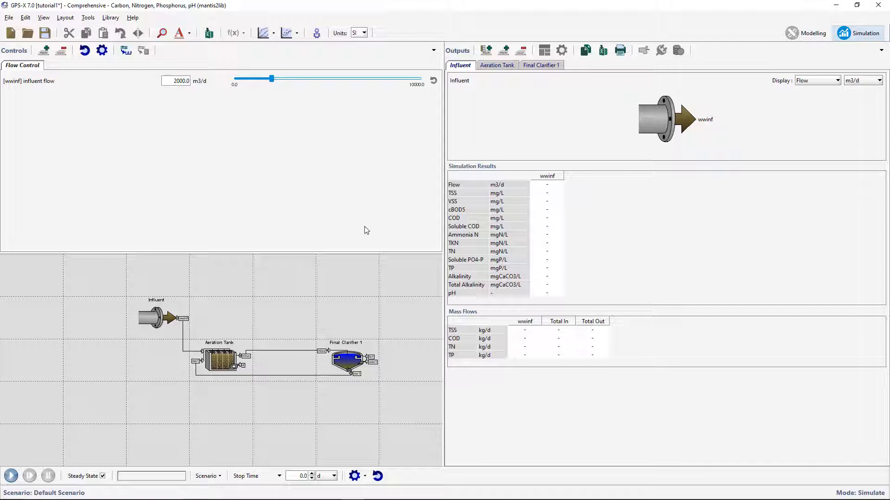
Step: Add a new plot page holding a time graph of influent [wwinf] flow
click(504, 50)
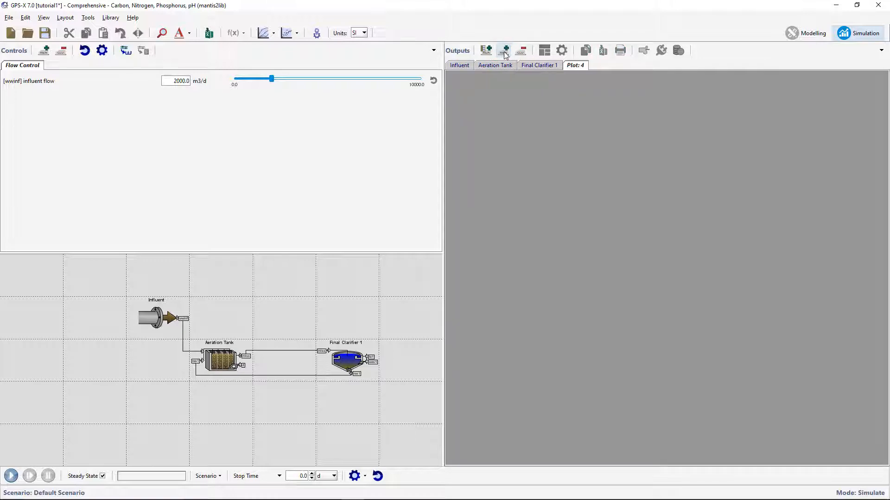
mouse_move(400, 158)
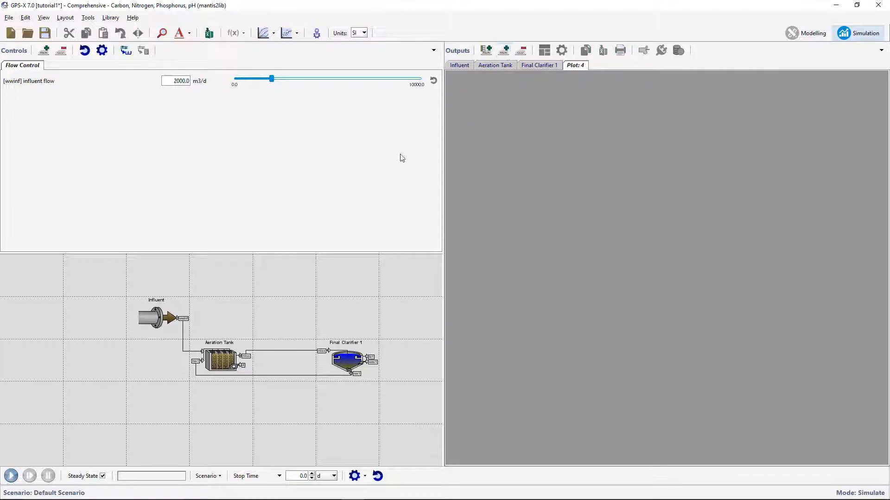
right_click(156, 318)
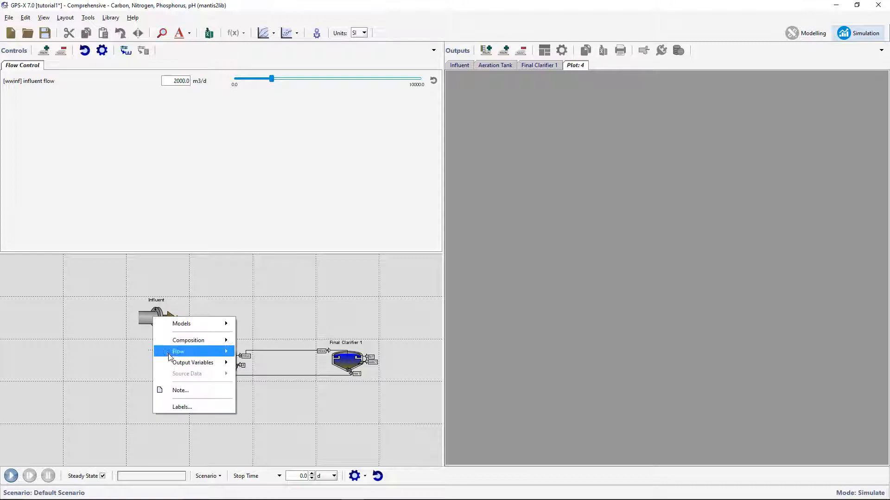
click(179, 353)
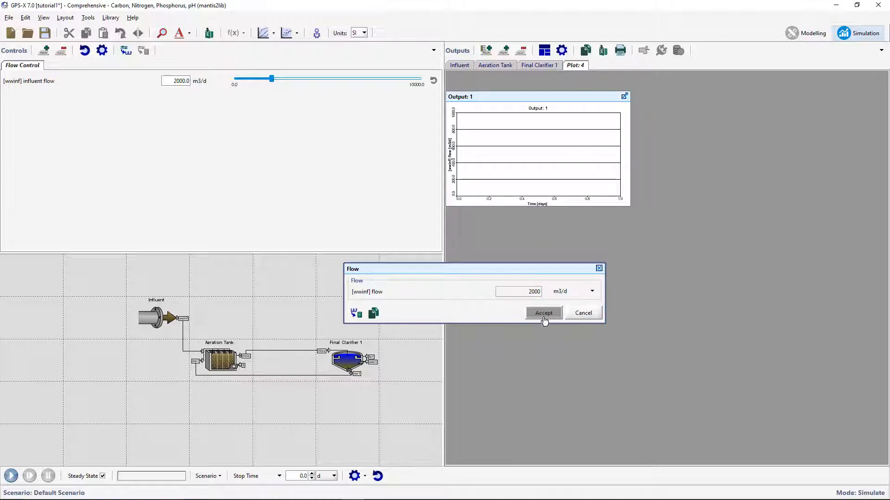
click(542, 313)
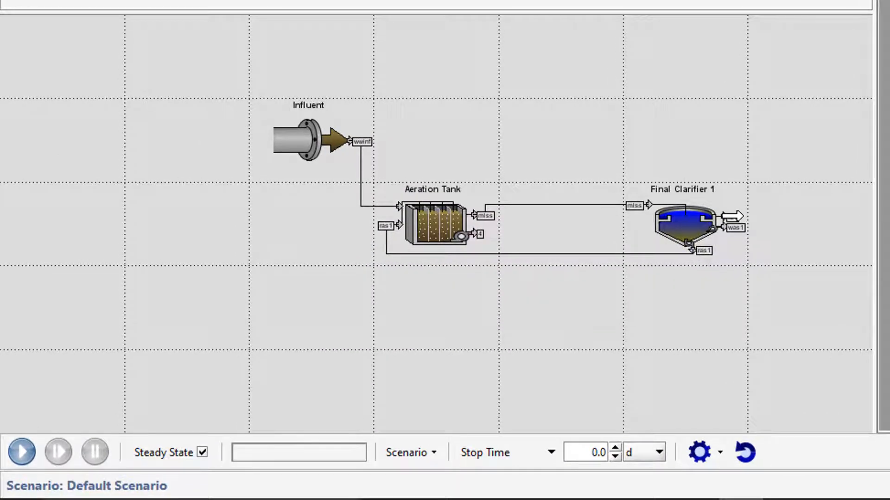
Step: Add the clarifier's [fe1] total suspended solids to the graph and enlarge it to fill the page
right_click(350, 360)
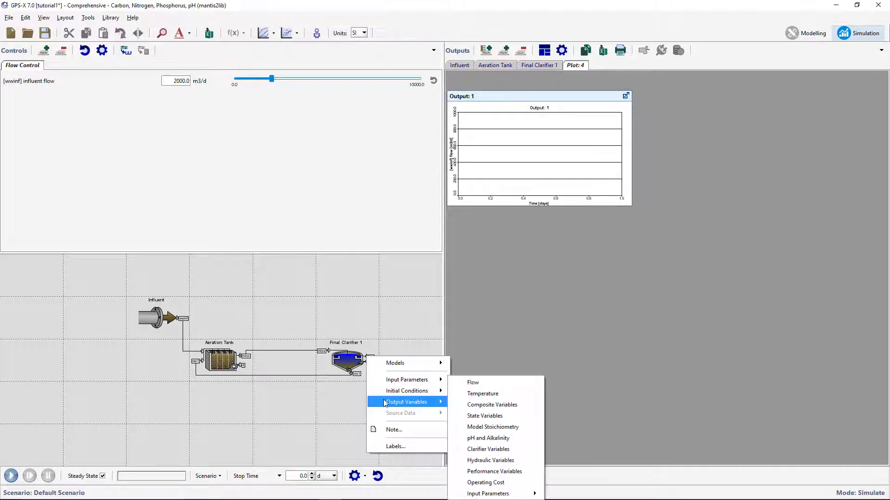
mouse_move(492, 405)
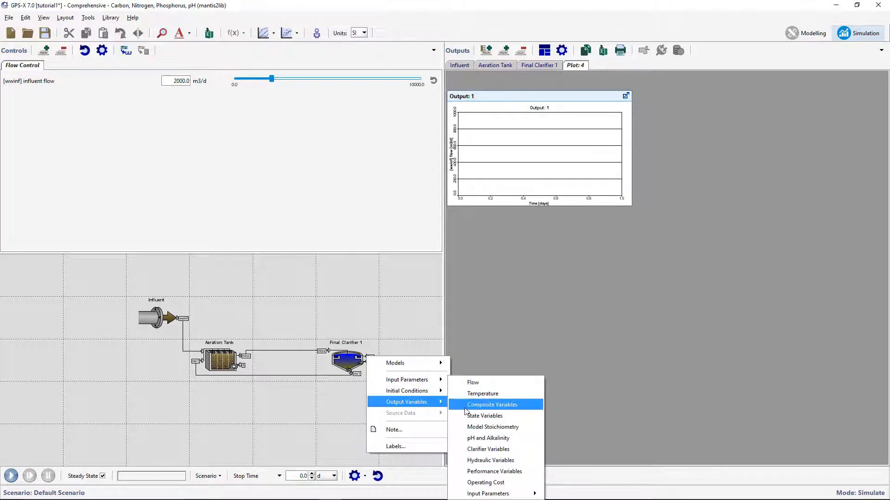
click(491, 405)
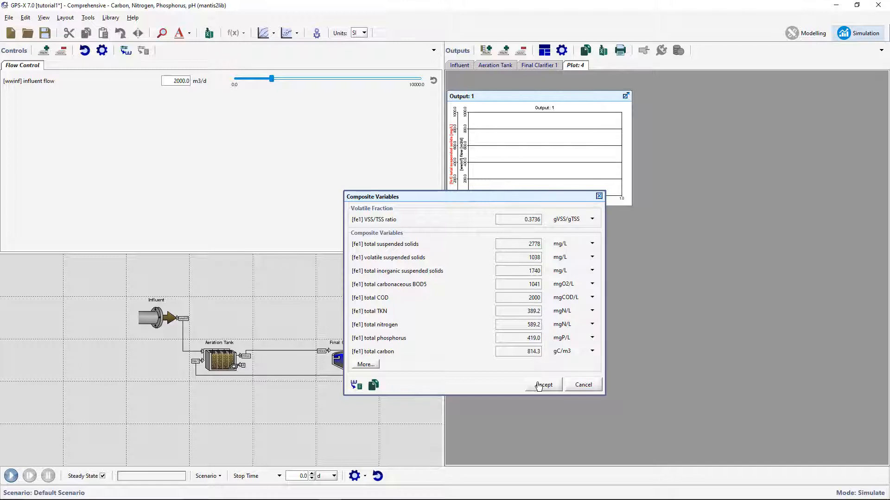
click(542, 384)
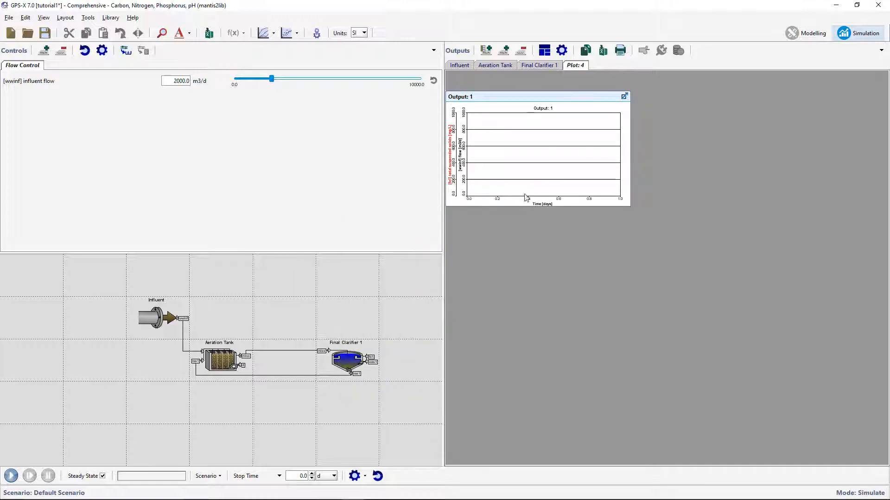
click(543, 50)
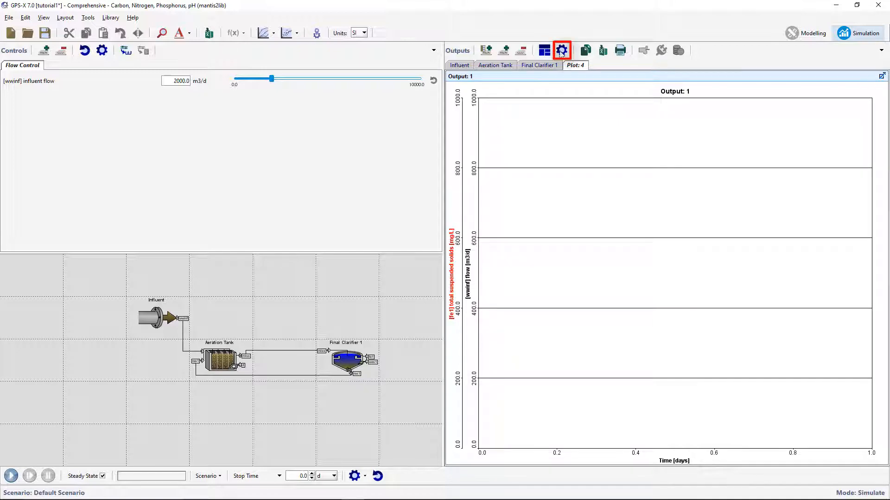
Step: Title the graph Influent Flow and Effluent TSS and unlock the axis maxima
click(560, 50)
text(Influent Flow)
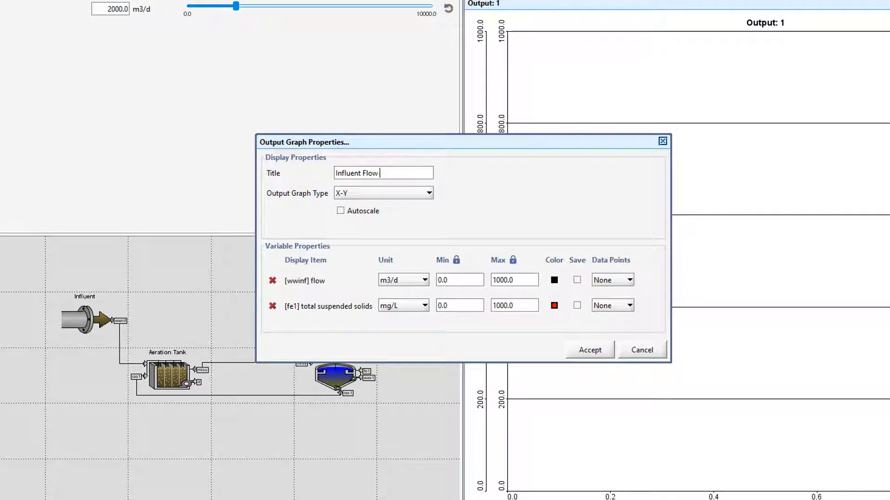
text(and Effluent)
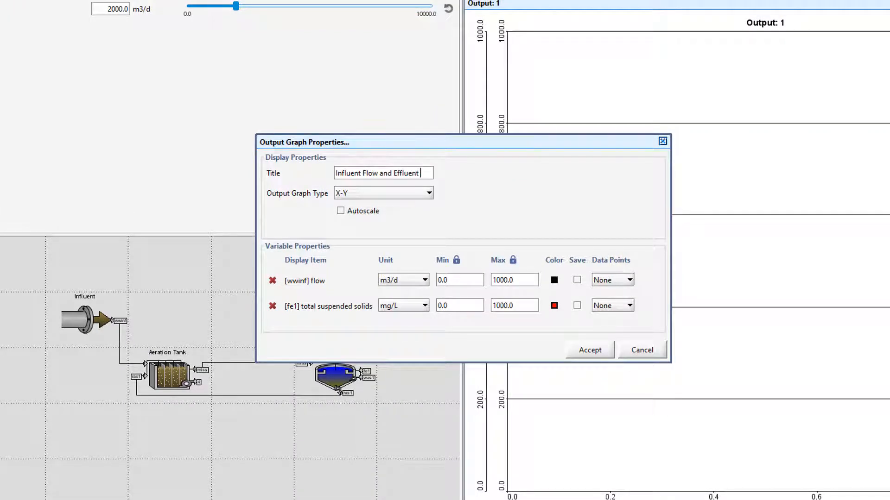
text(TSS)
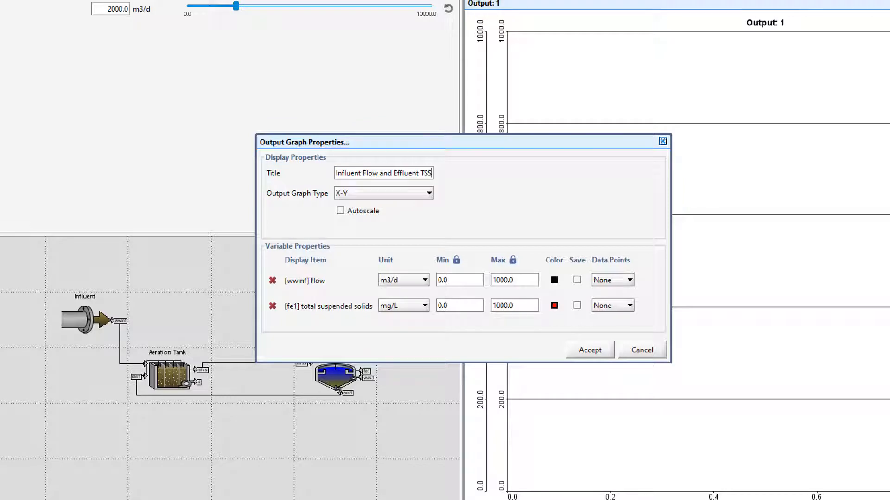
mouse_move(348, 204)
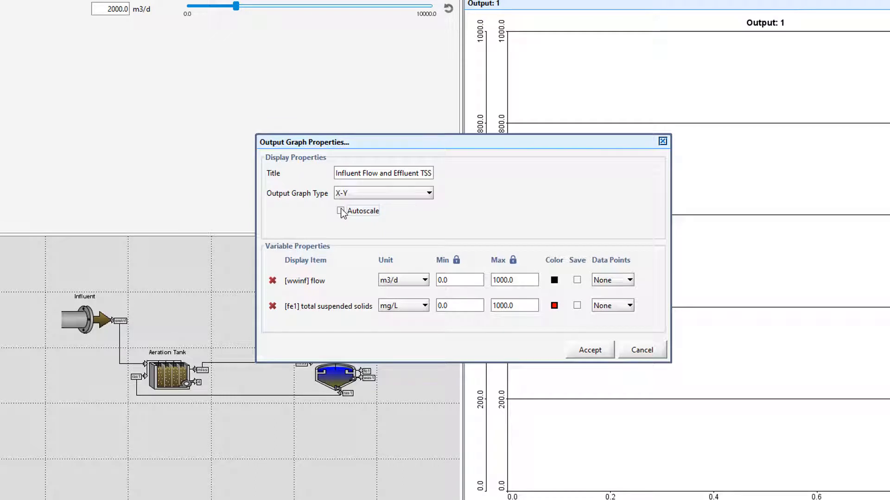
click(428, 192)
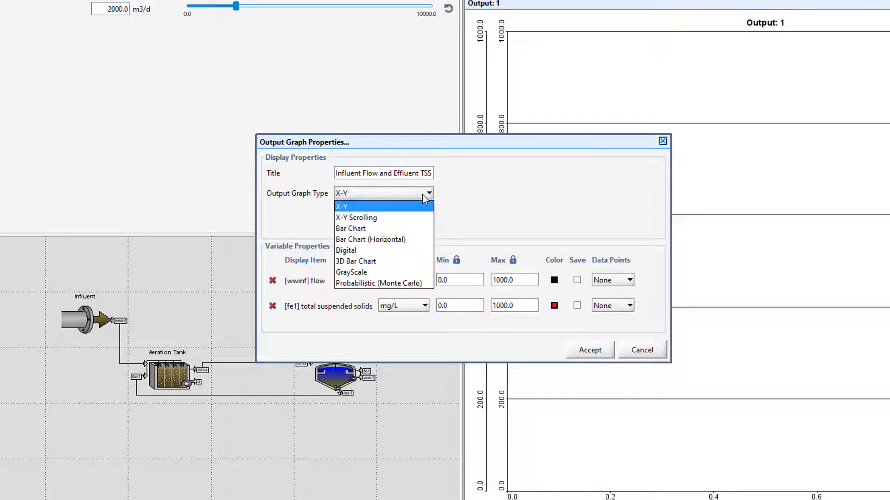
click(341, 206)
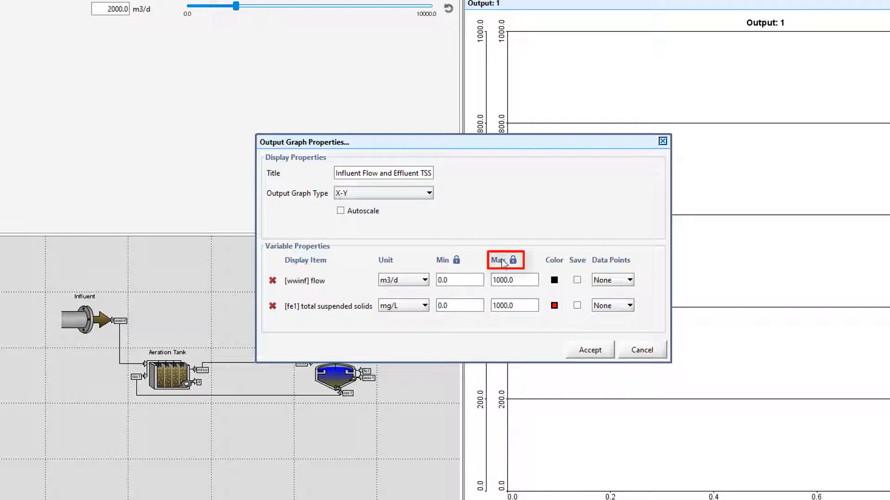
Step: Set the flow axis maximum to 10000 m3/d and TSS to 150 mg/L, then accept
triple_click(512, 280)
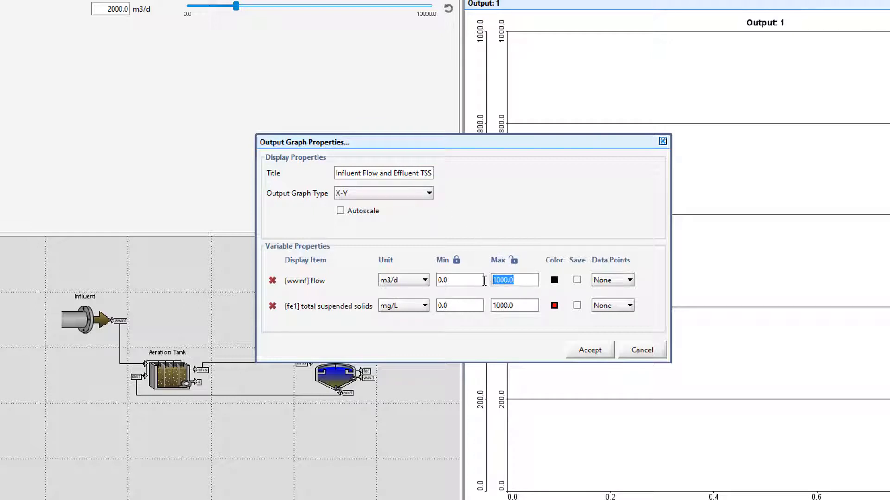
text(10000)
click(514, 306)
text(150)
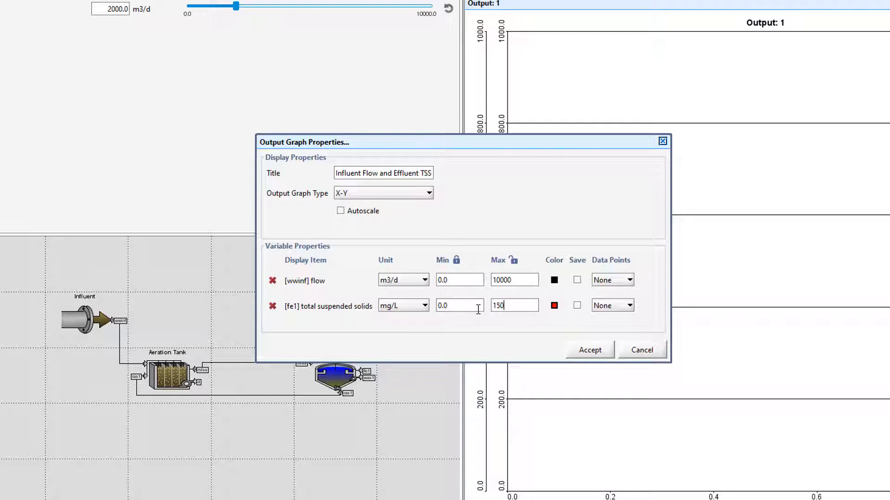
click(588, 349)
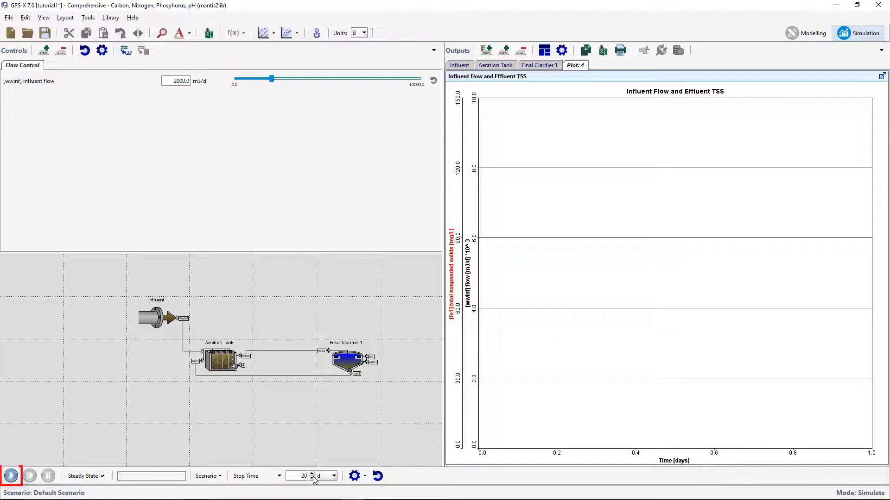
Step: Run the 20-day simulation while raising influent flow to about 9410 m3/d
click(10, 475)
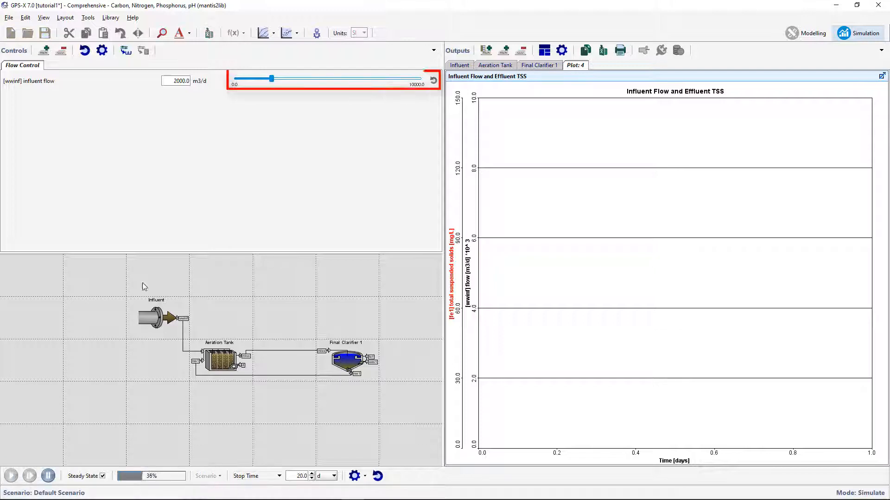
drag(270, 77, 279, 78)
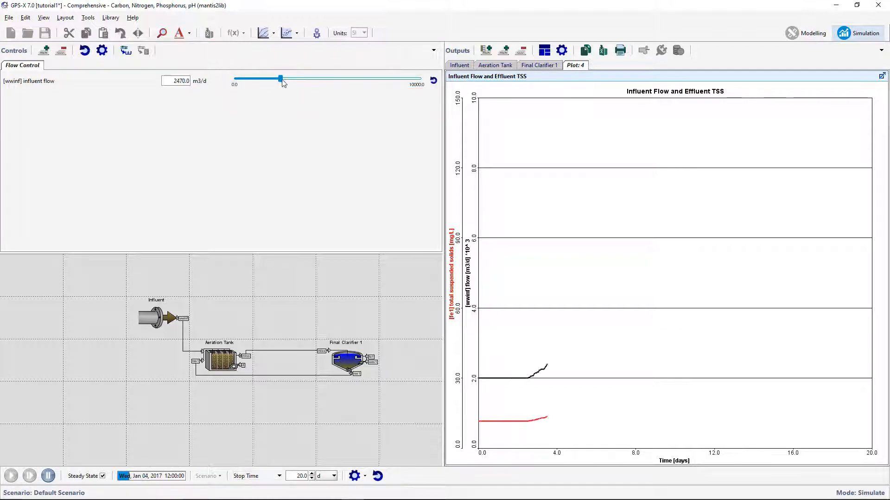
drag(279, 77, 339, 78)
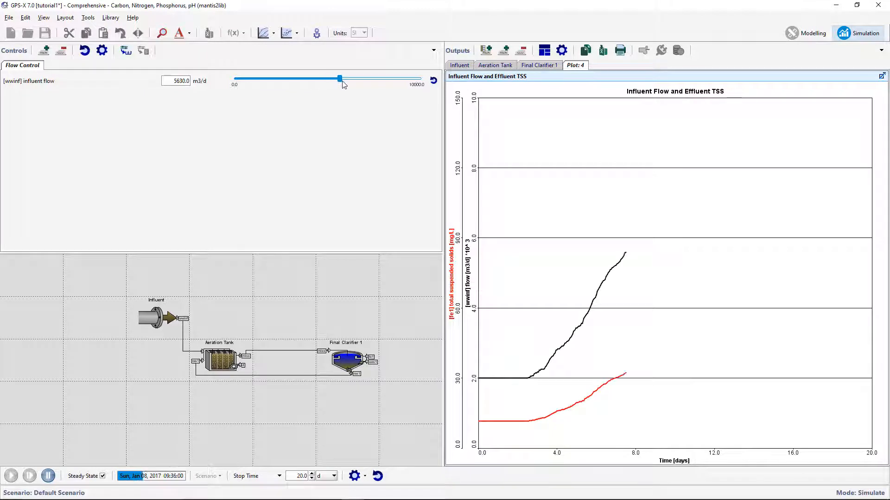
drag(339, 78, 378, 79)
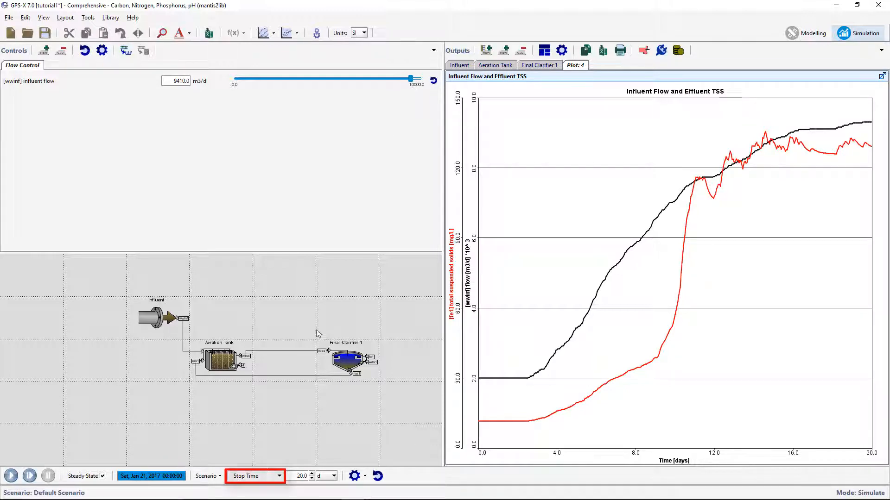
click(278, 477)
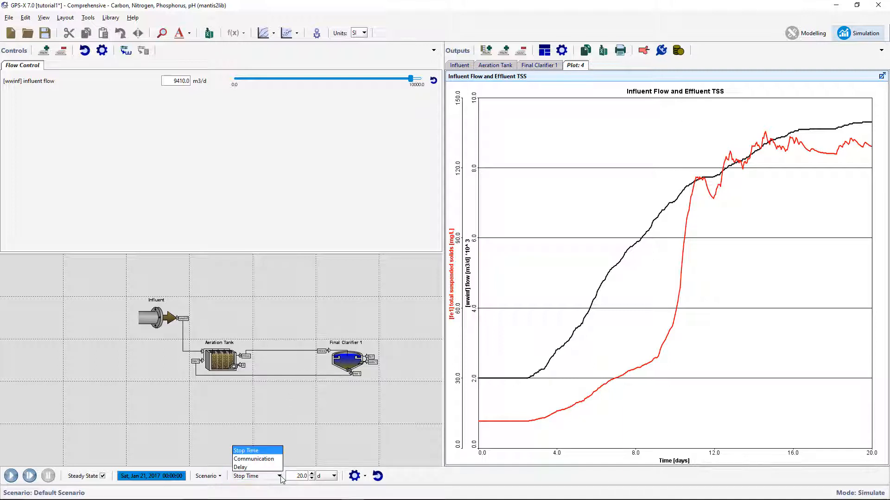
mouse_move(241, 467)
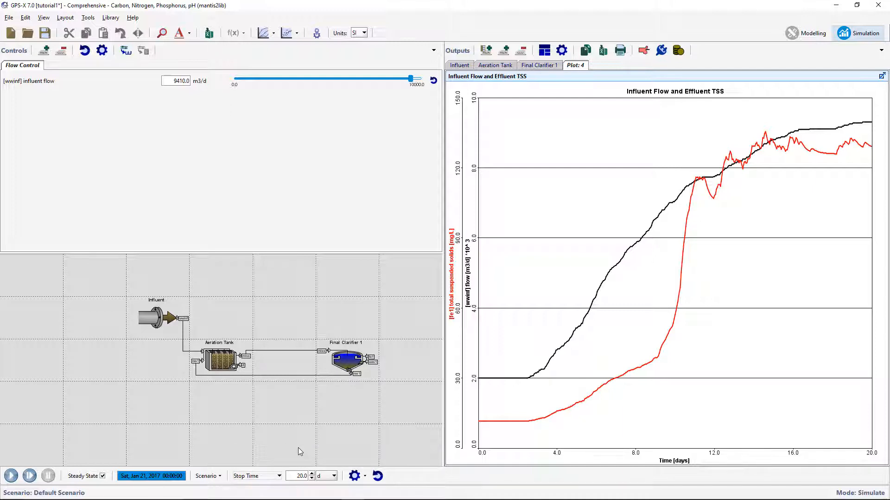
Step: Add Final Clarifier 1's total suspended solids in layers as a new plot output
right_click(343, 360)
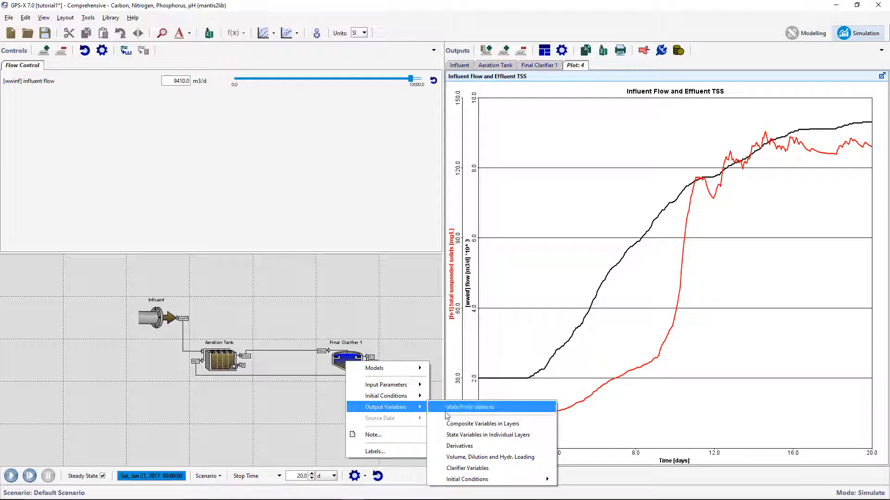
click(483, 424)
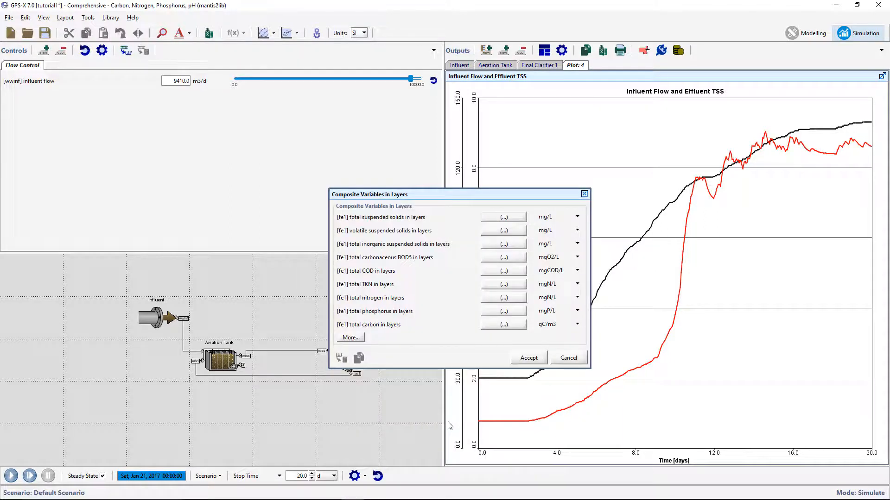
mouse_move(413, 327)
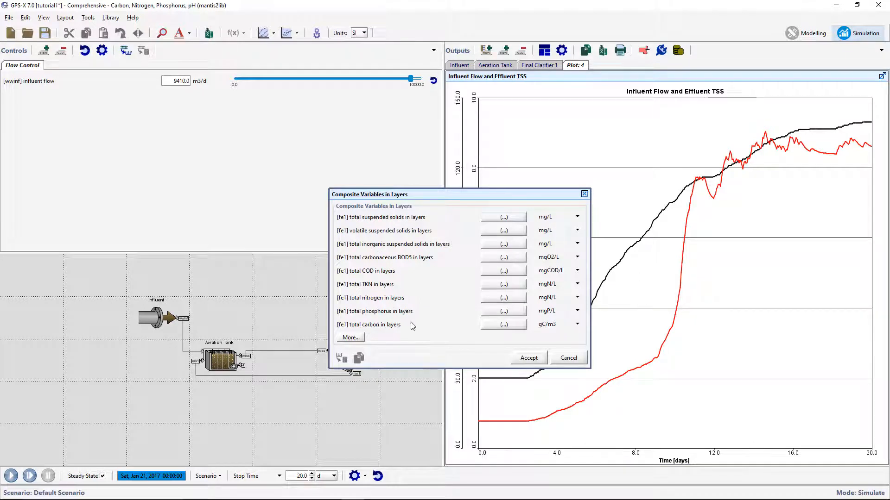
mouse_move(585, 117)
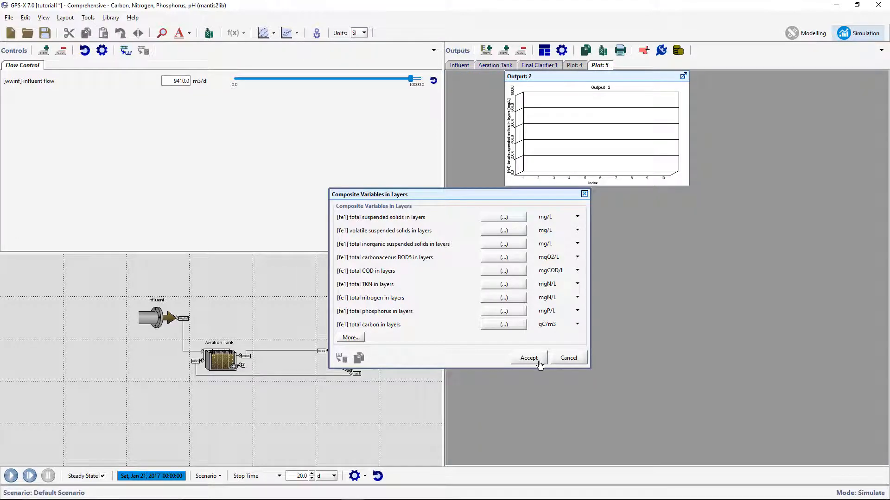
click(528, 357)
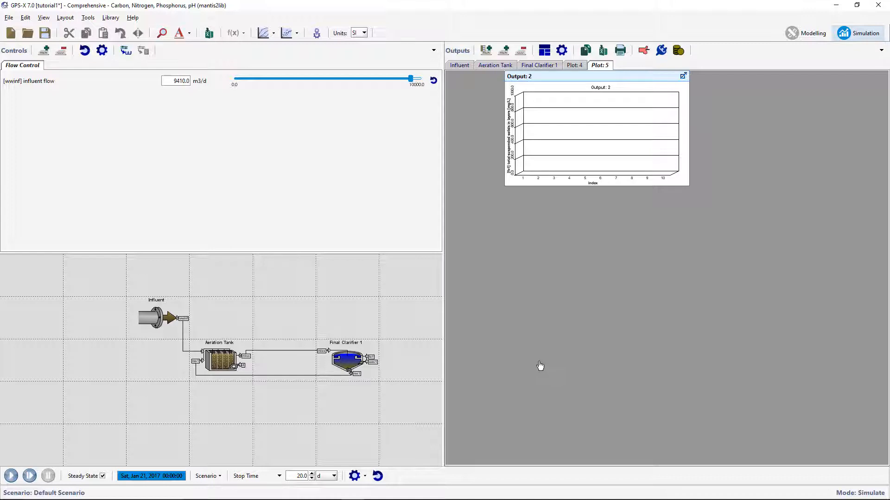
Step: Switch the layered solids output to a horizontal bar chart
right_click(578, 146)
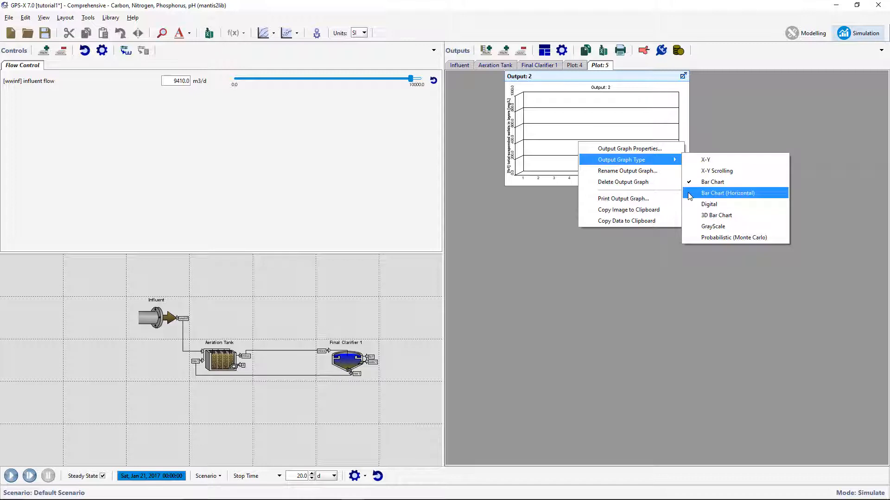
click(728, 193)
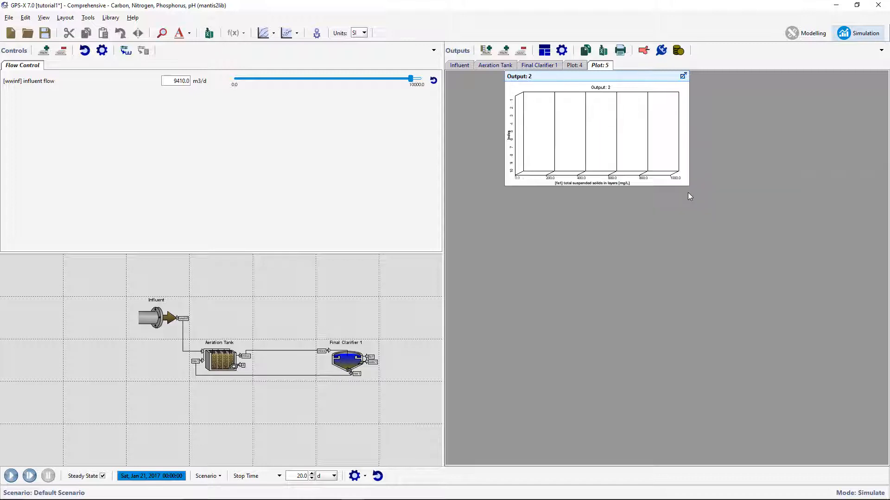
click(561, 50)
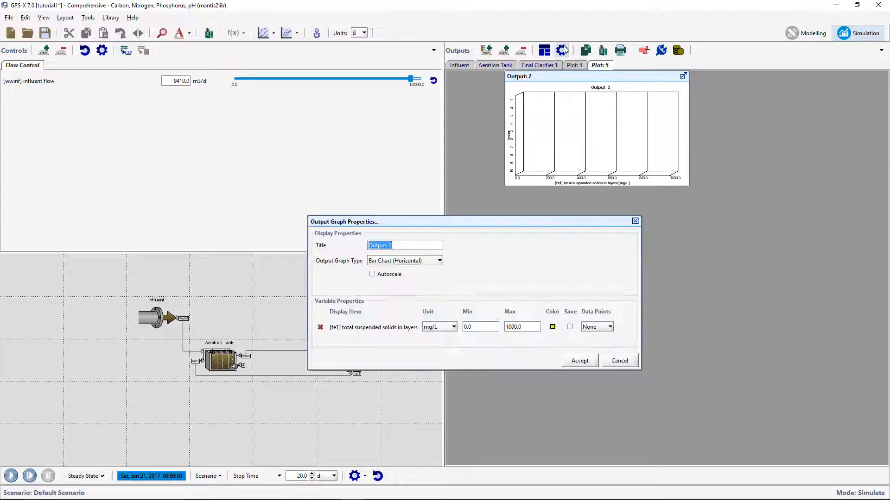
Step: Title the chart 'Final Clarifier Solids Profile' and set the axis maximum to 5000 mg/L
text(Fina)
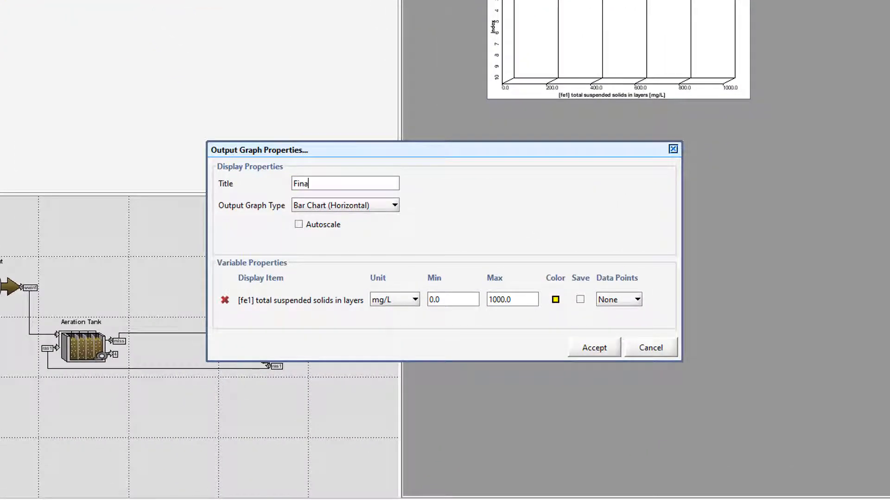
text(l Clari)
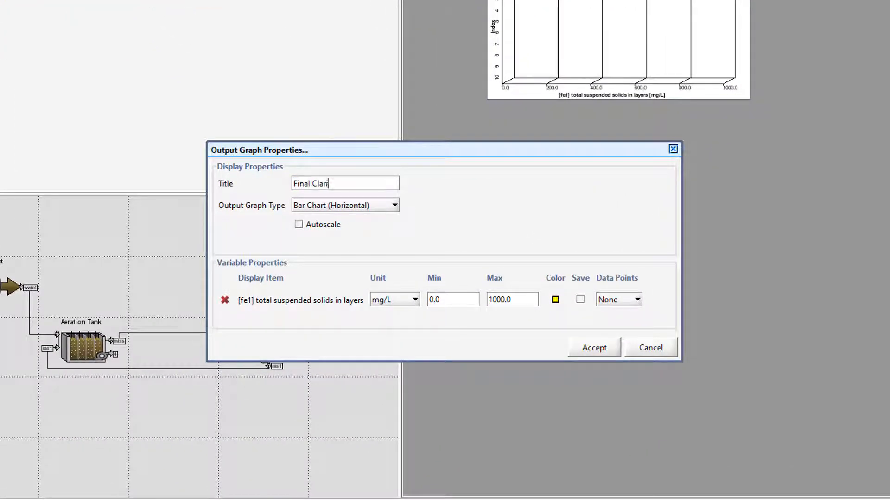
text(ifier Solids)
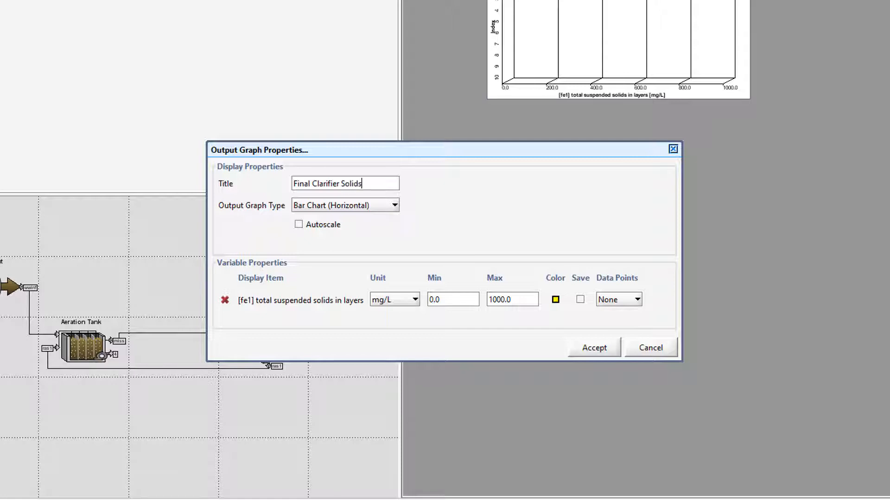
text(Profile)
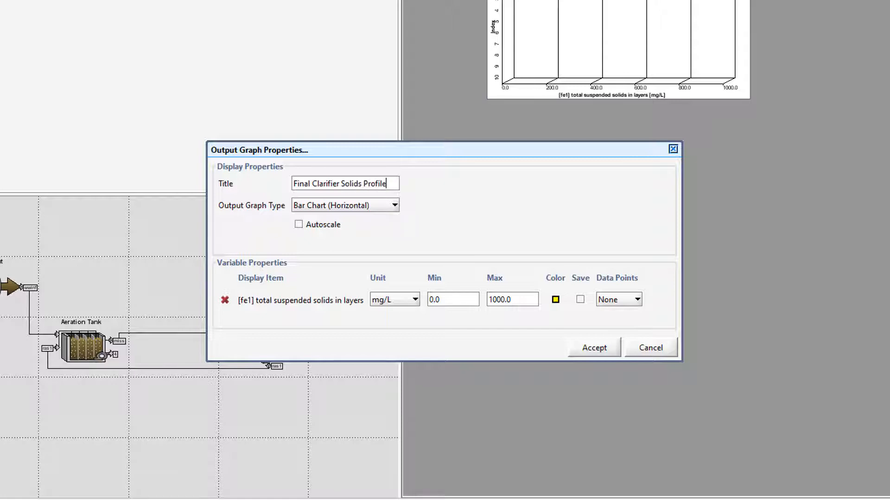
mouse_move(610, 11)
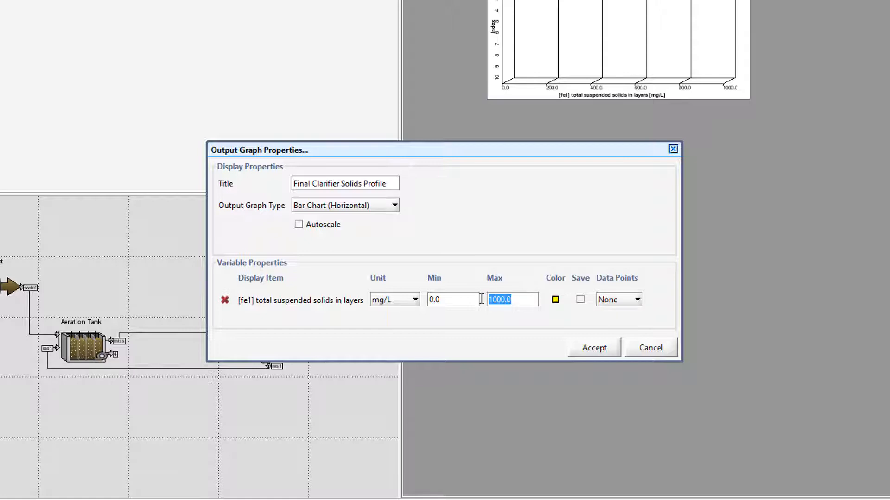
text(5000)
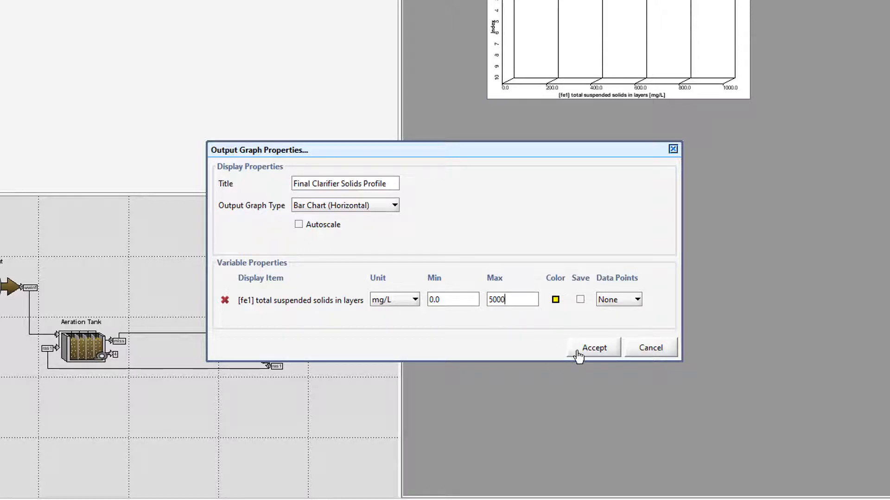
click(593, 347)
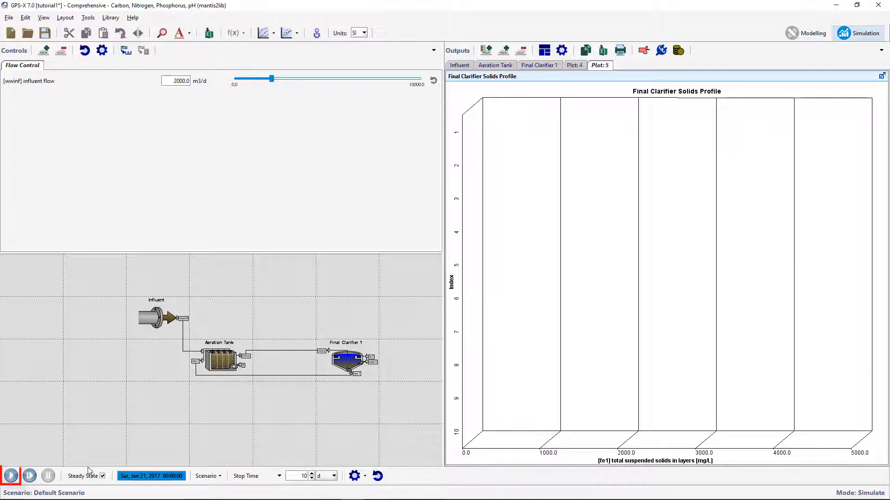
Step: Run the simulation while sliding influent flow up and back, then reset it and rerun
click(10, 475)
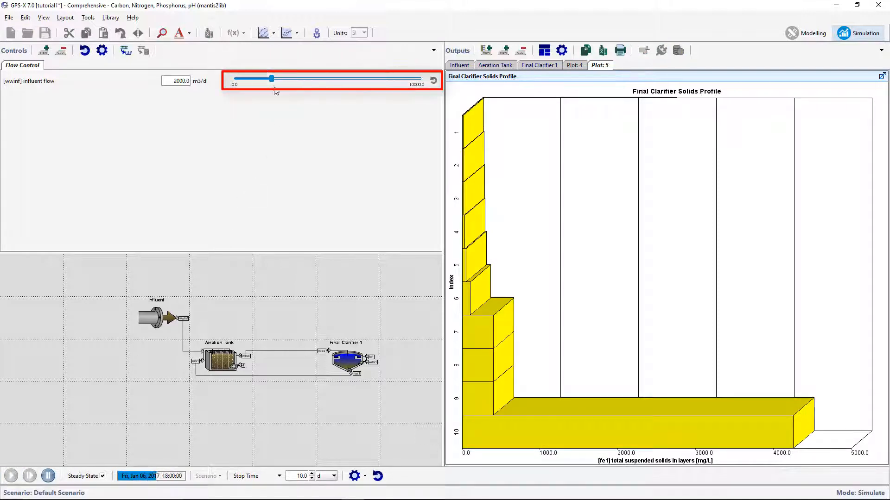
drag(272, 78, 311, 78)
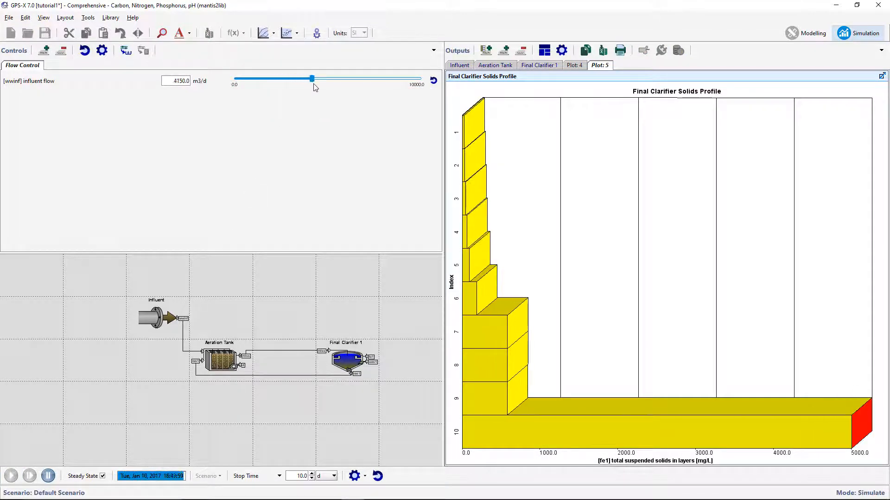
drag(310, 77, 335, 78)
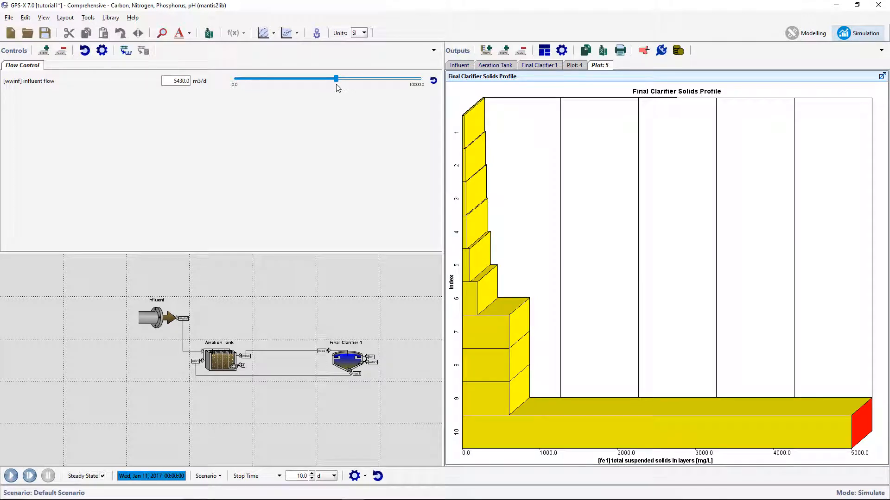
drag(335, 78, 271, 78)
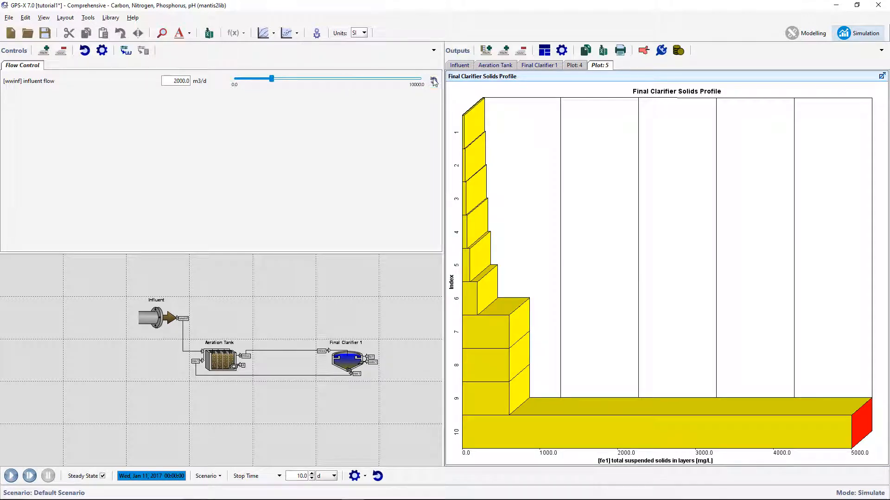
click(11, 476)
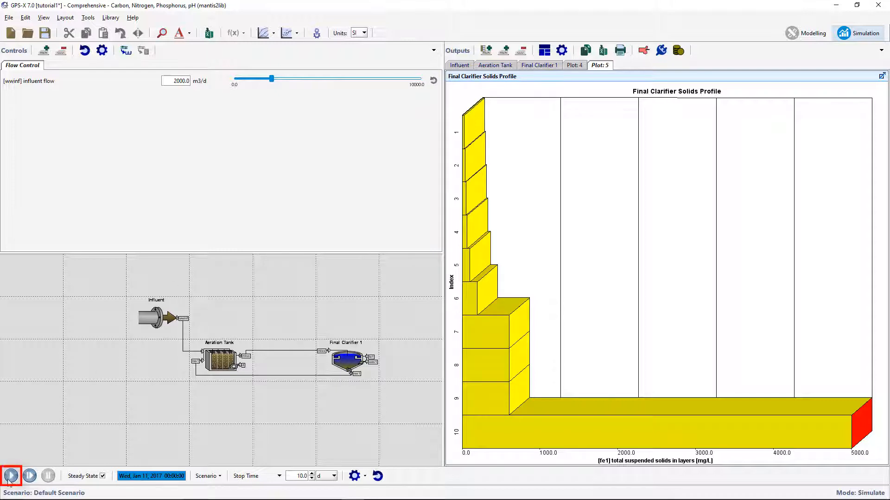
click(10, 475)
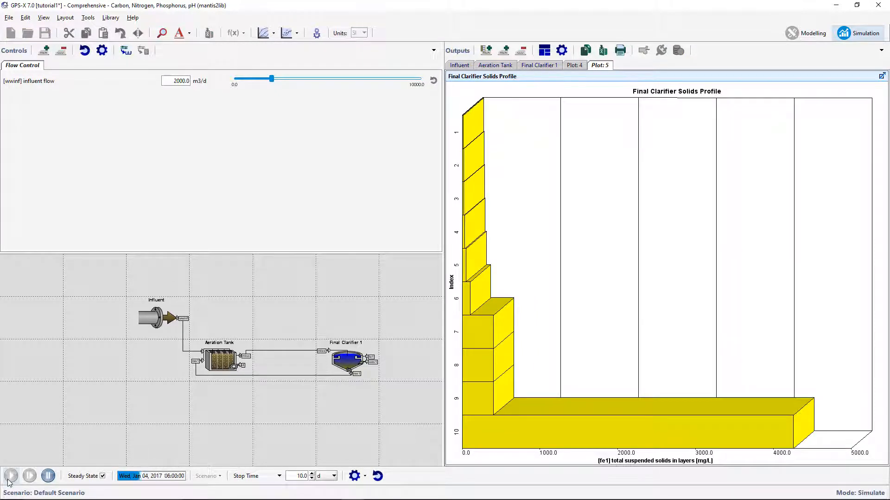
click(9, 476)
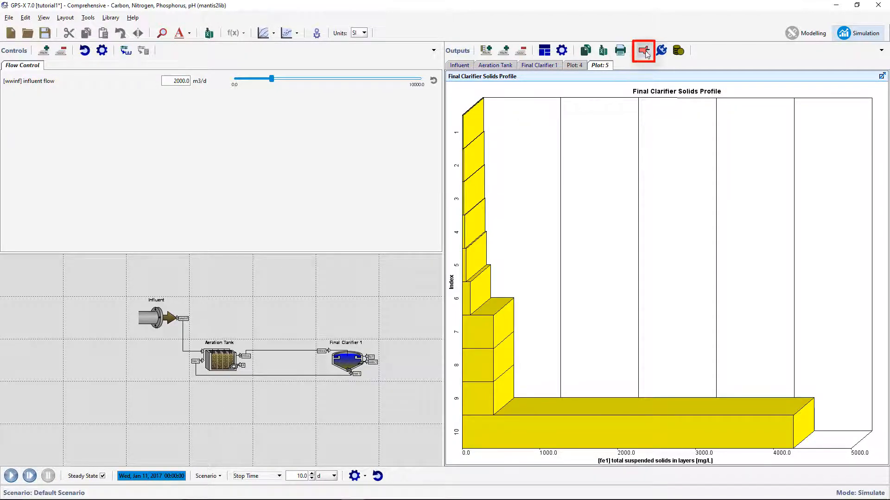
Step: Display a Sankey diagram of the plant's stream flows
click(643, 50)
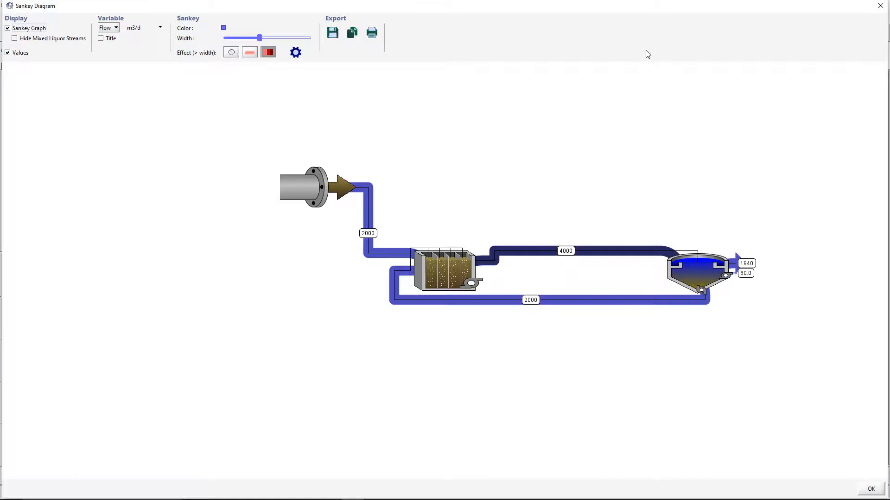